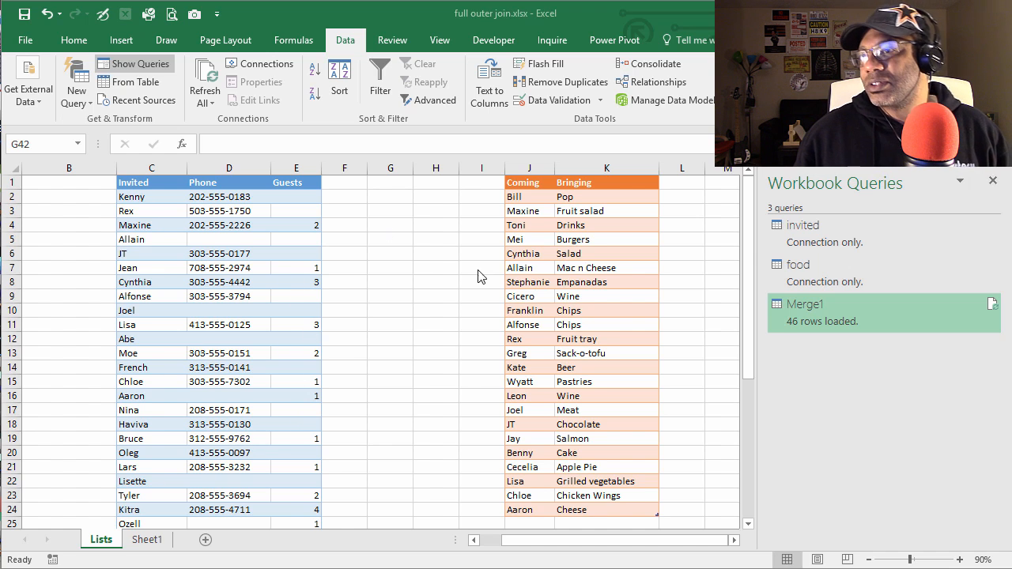
mouse_move(582, 254)
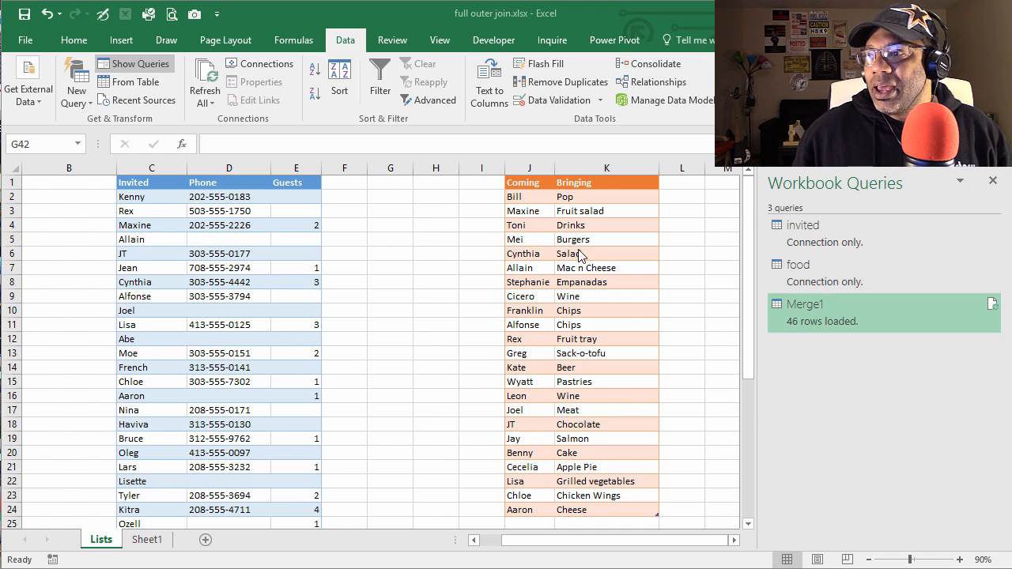
Step: Scroll down through the 46-row merged guest table on Sheet1
scroll(down, 3)
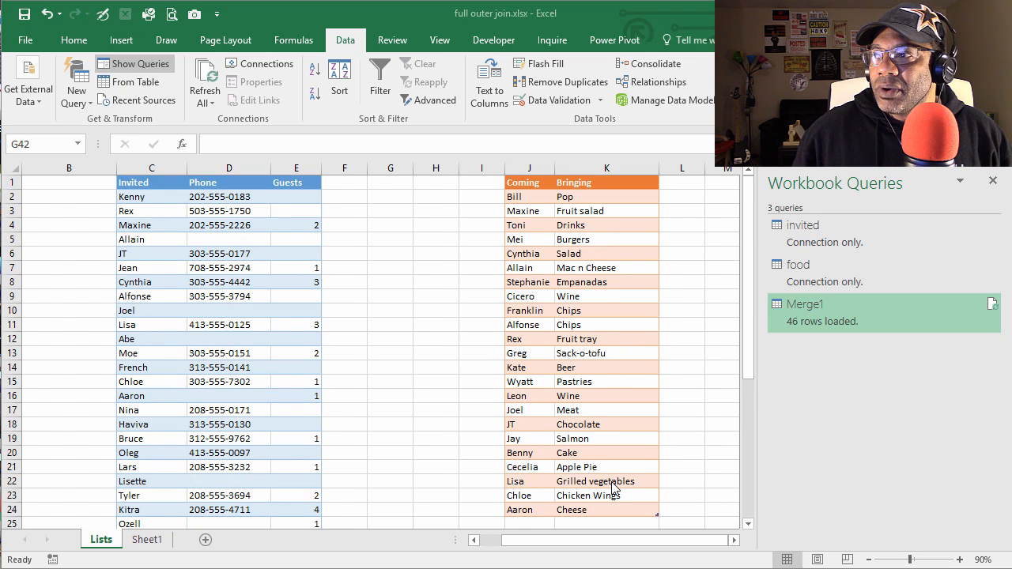
mouse_move(819, 253)
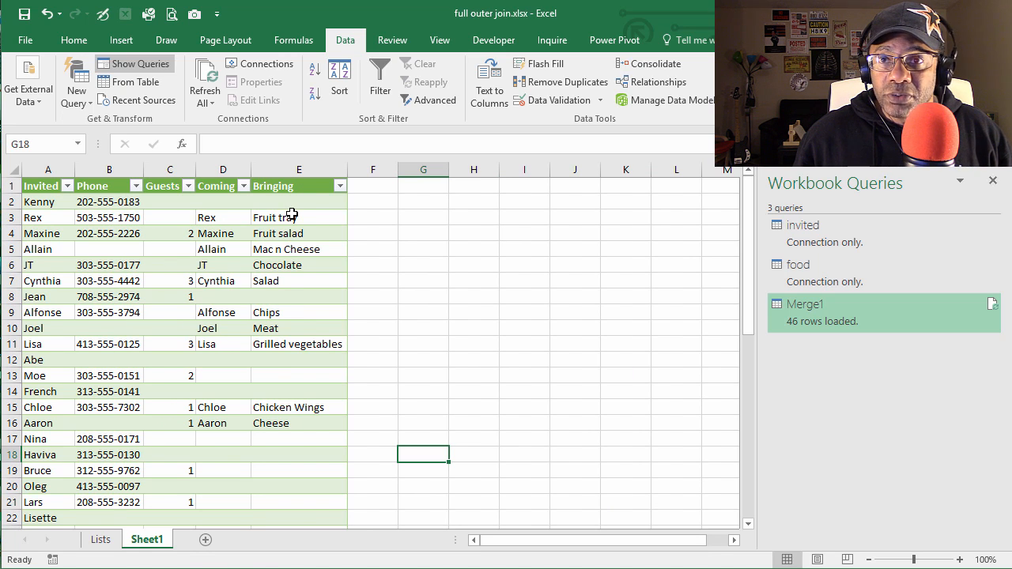
scroll(down, 3)
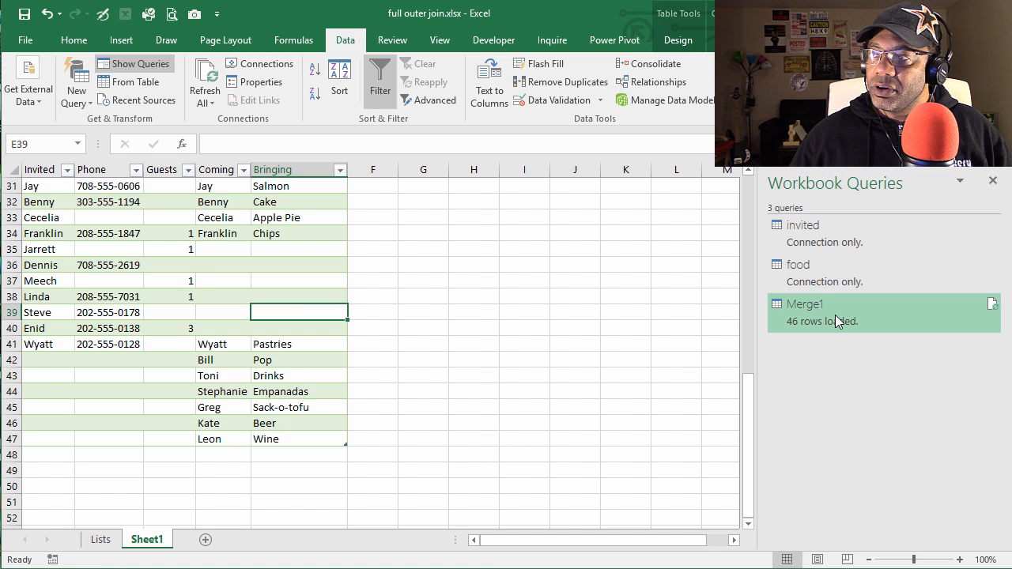
Step: Edit the Merge1 query from the Workbook Queries pane in the Power Query Editor
click(803, 304)
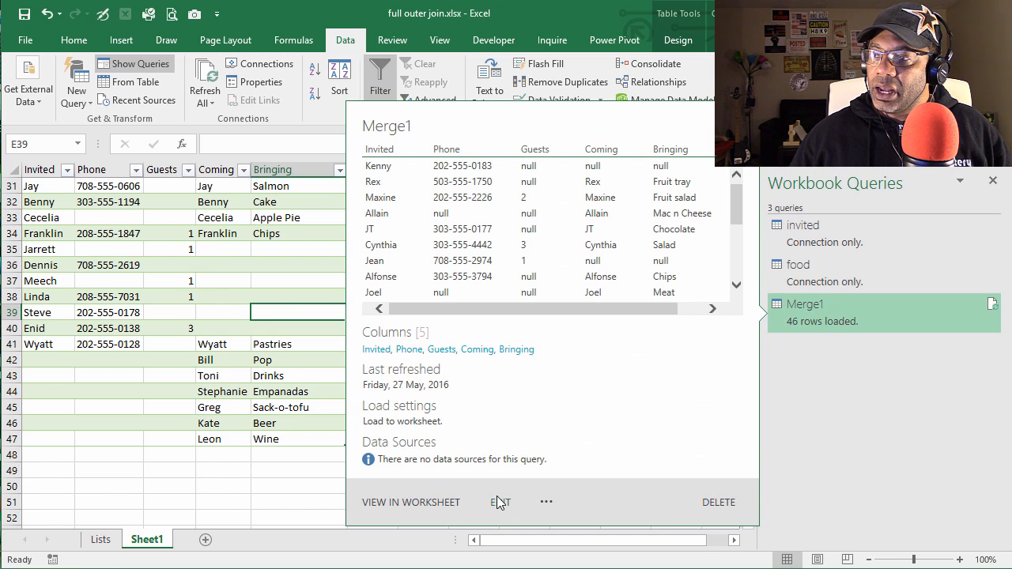
click(500, 502)
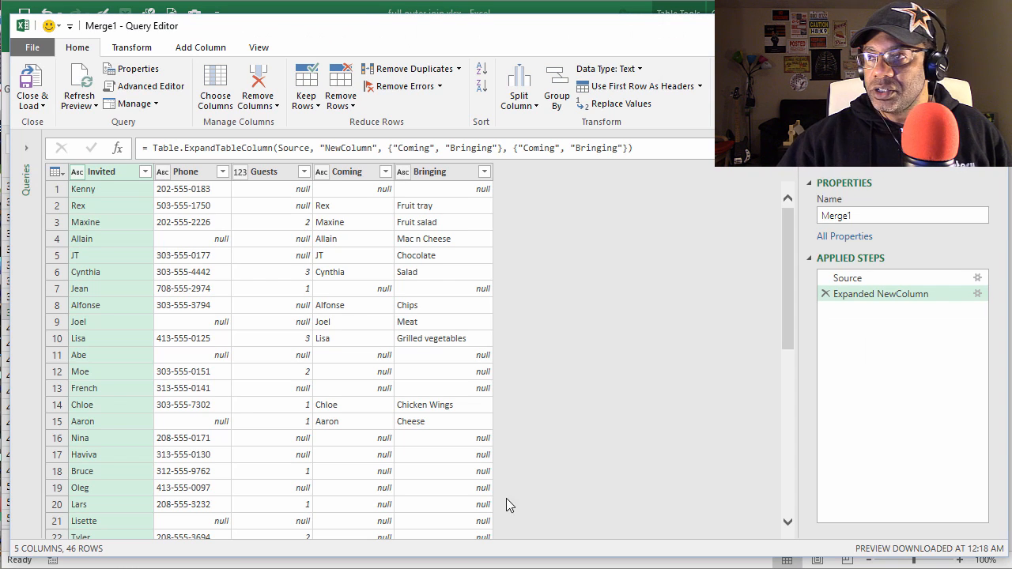
mouse_move(645, 330)
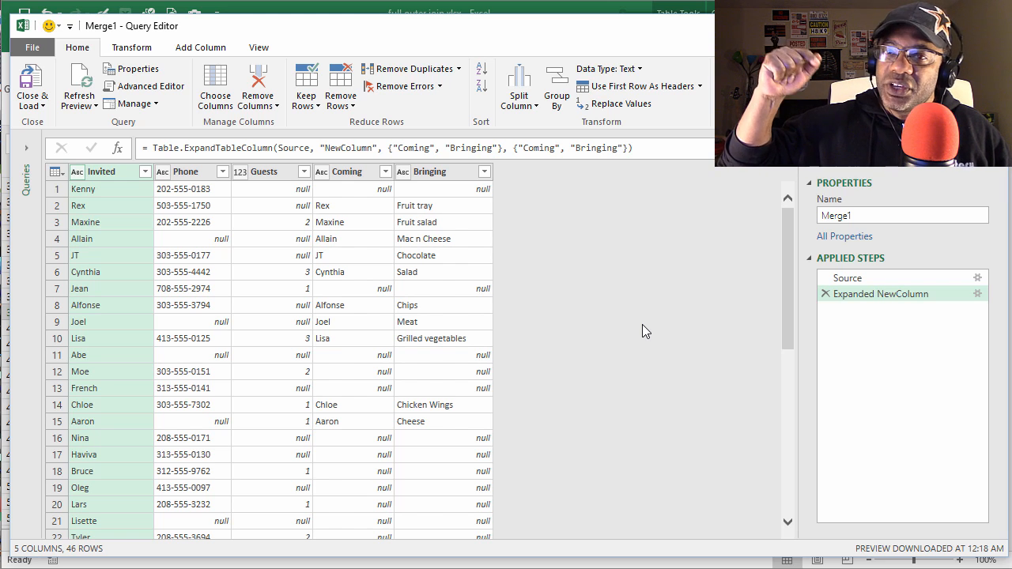
click(200, 47)
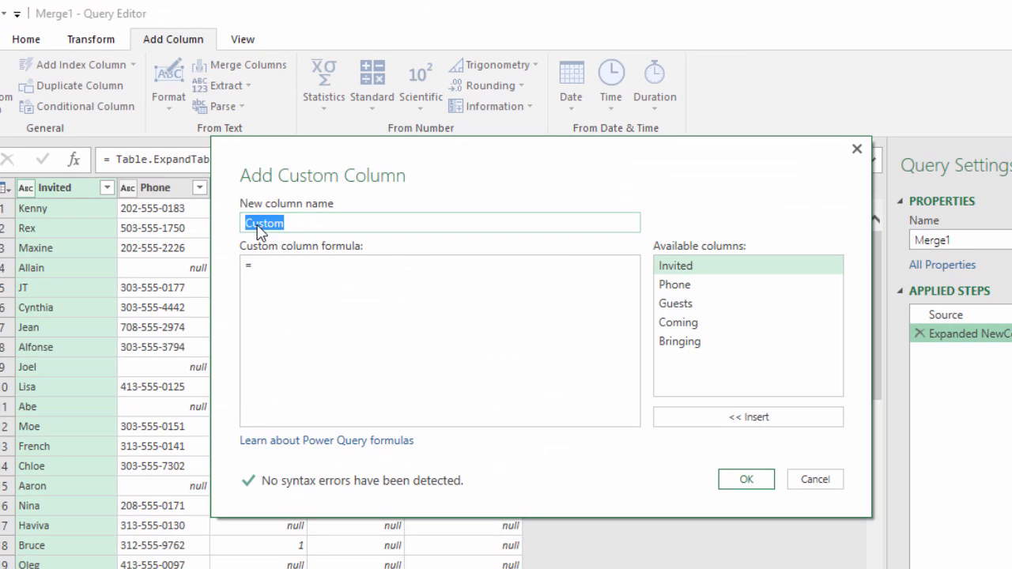
Step: Create custom column Funkers with formula if [Coming]<>null then [Coming] else [Invited]
text(Funkers)
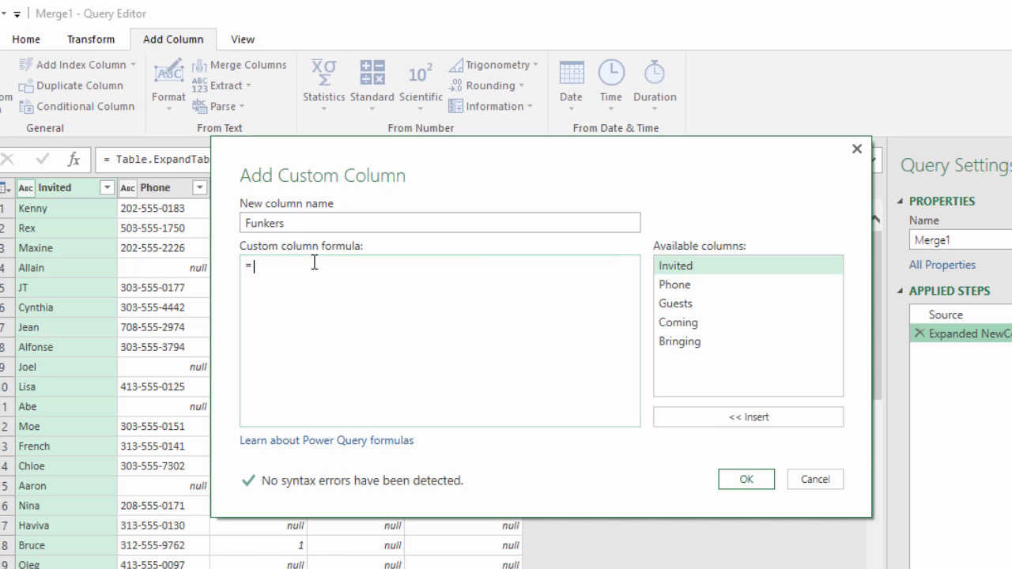
text(if)
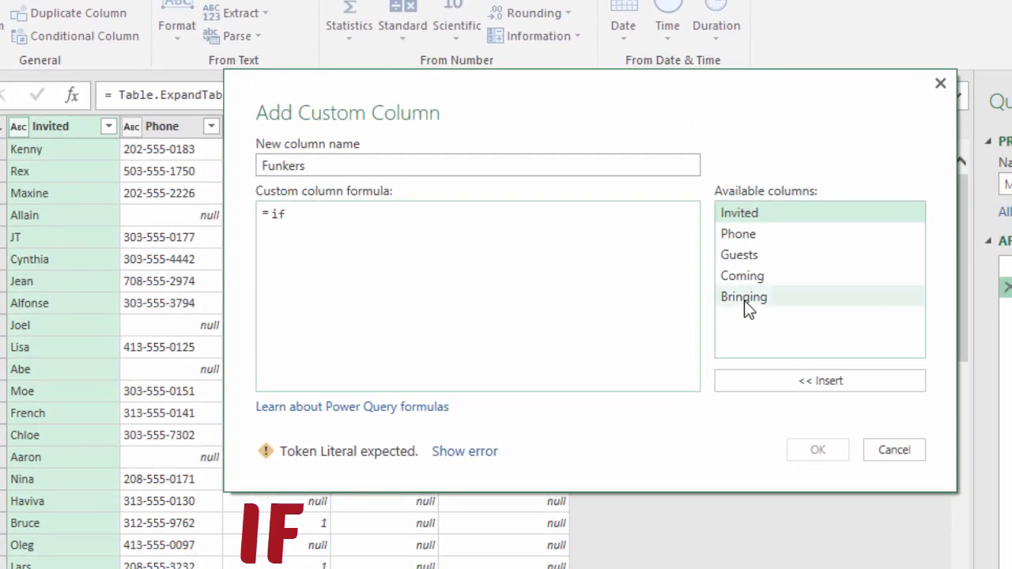
double_click(742, 275)
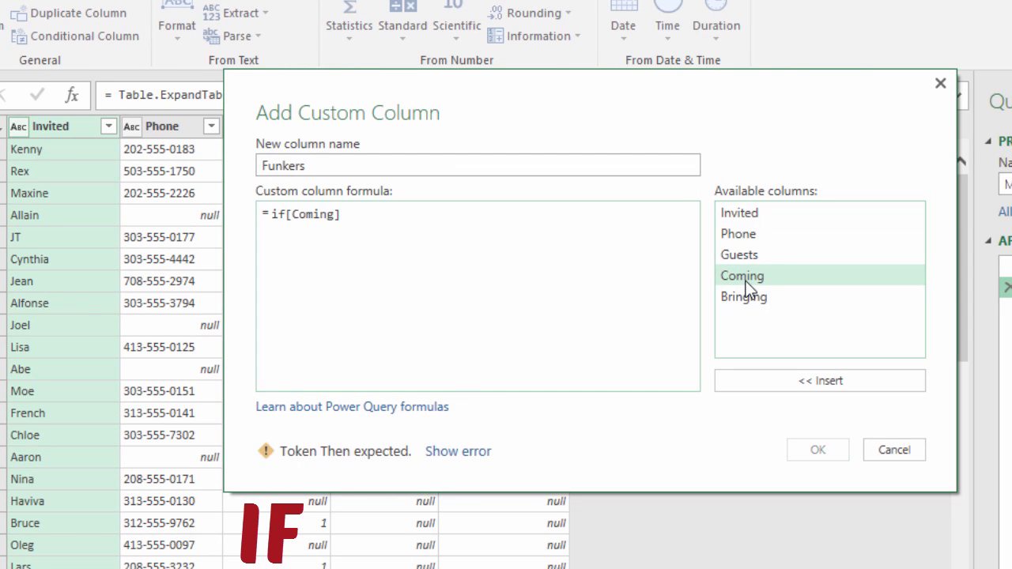
text(<>)
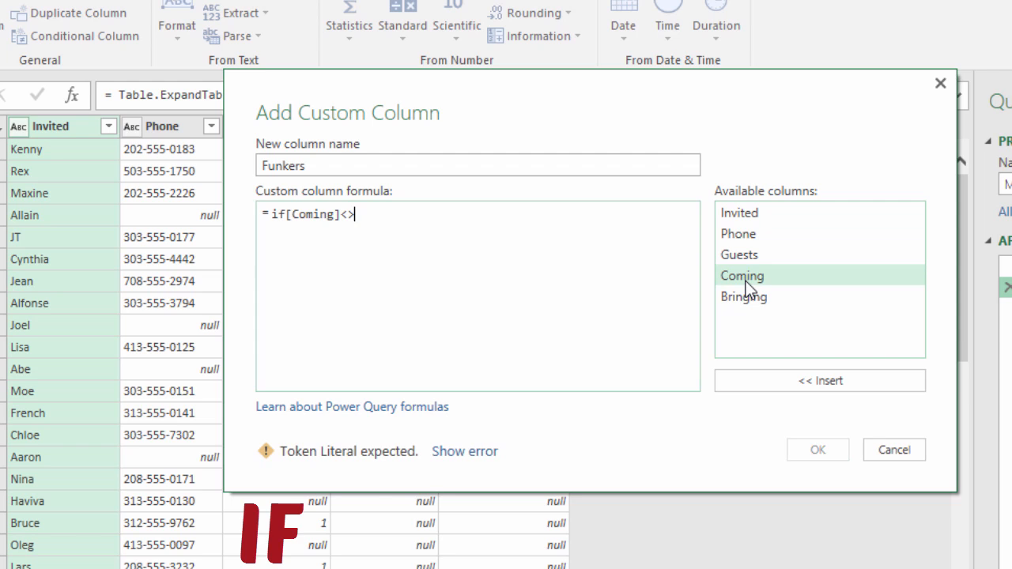
text(n)
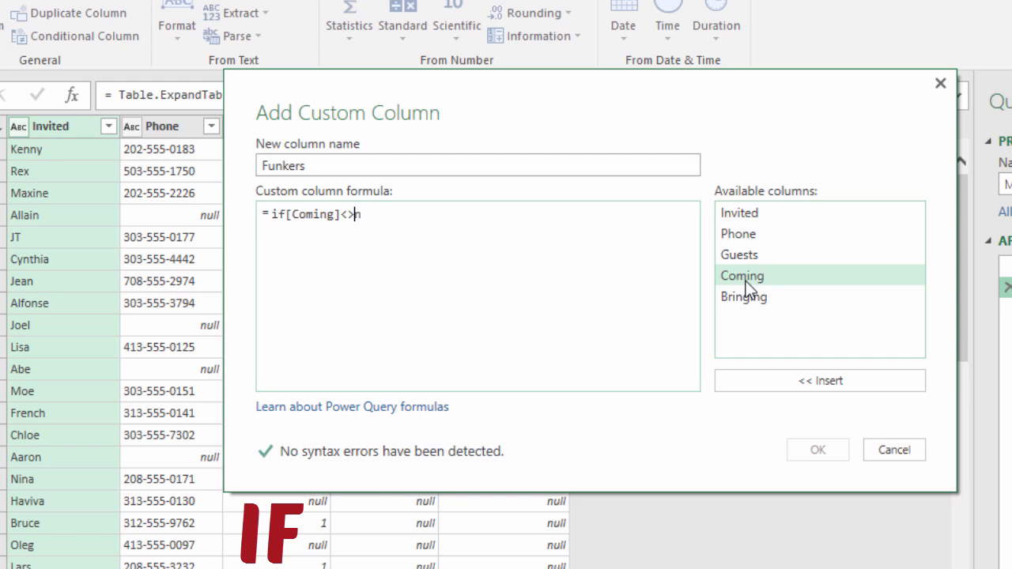
text(null then[Coming)
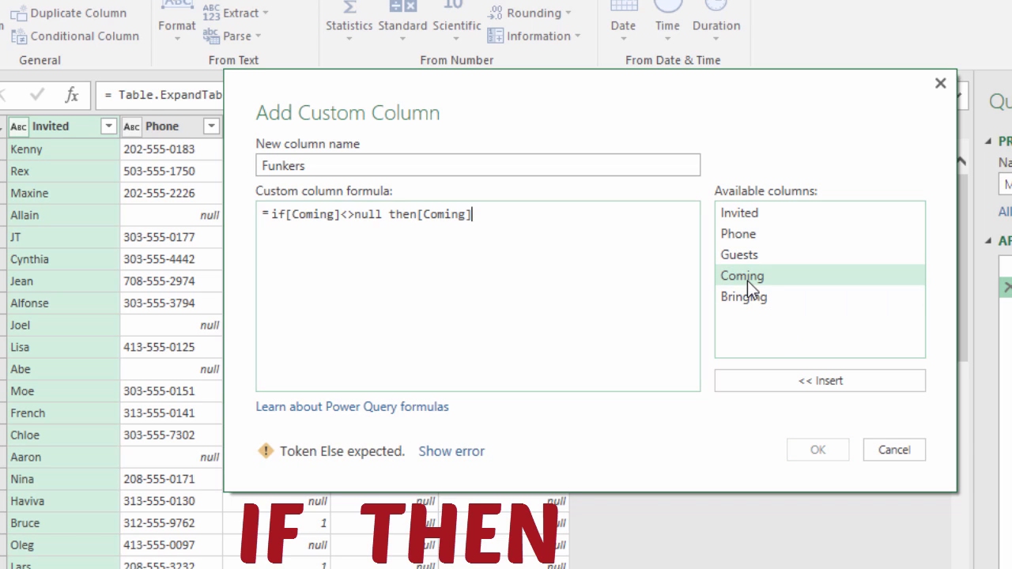
text(else[Invited)
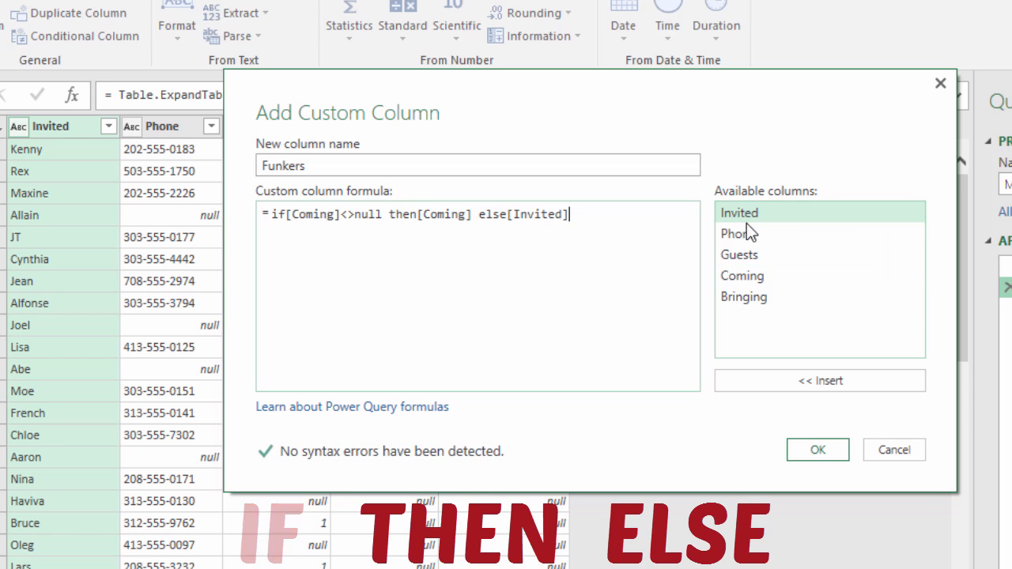
click(817, 449)
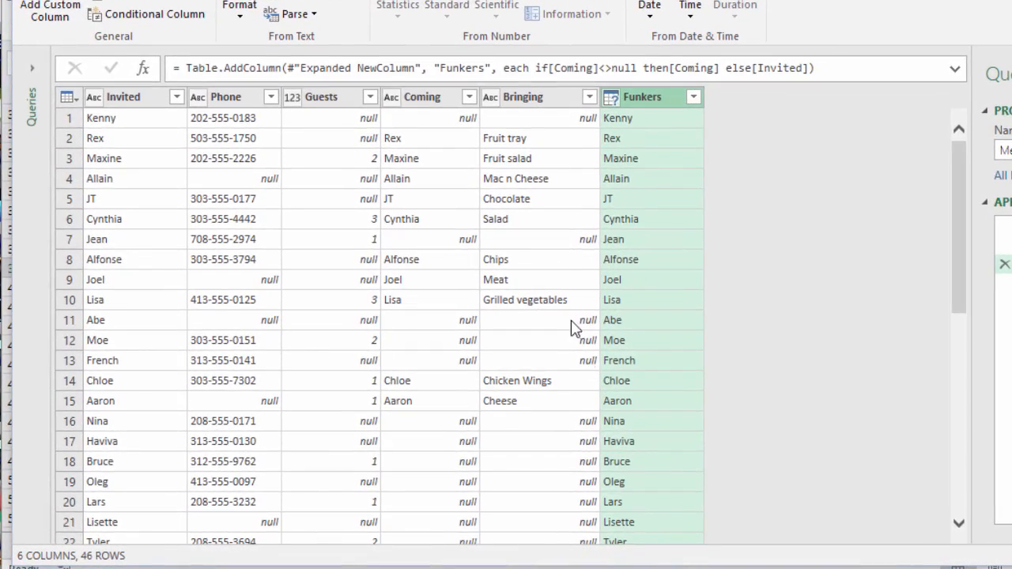
mouse_move(646, 174)
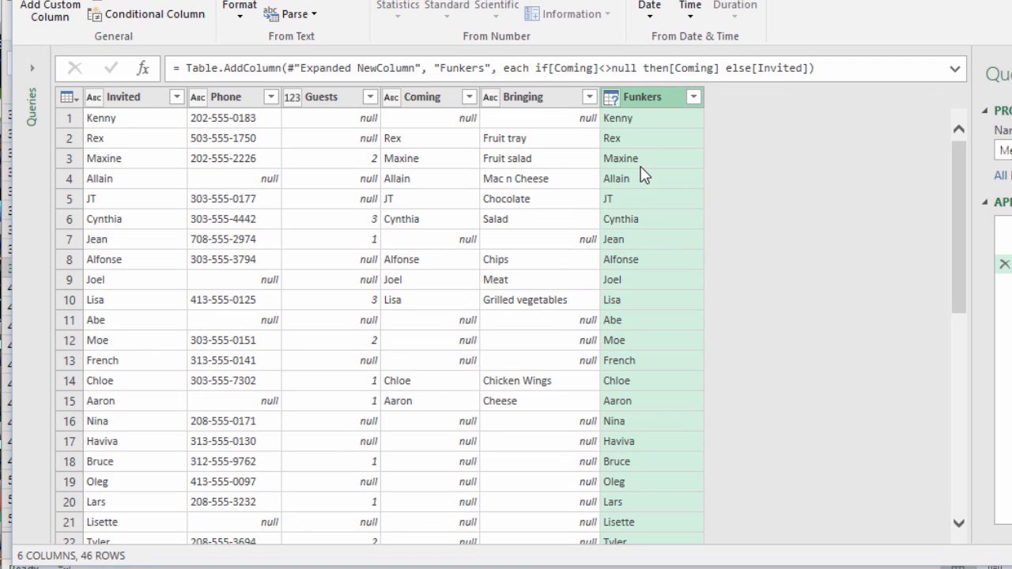
mouse_move(529, 132)
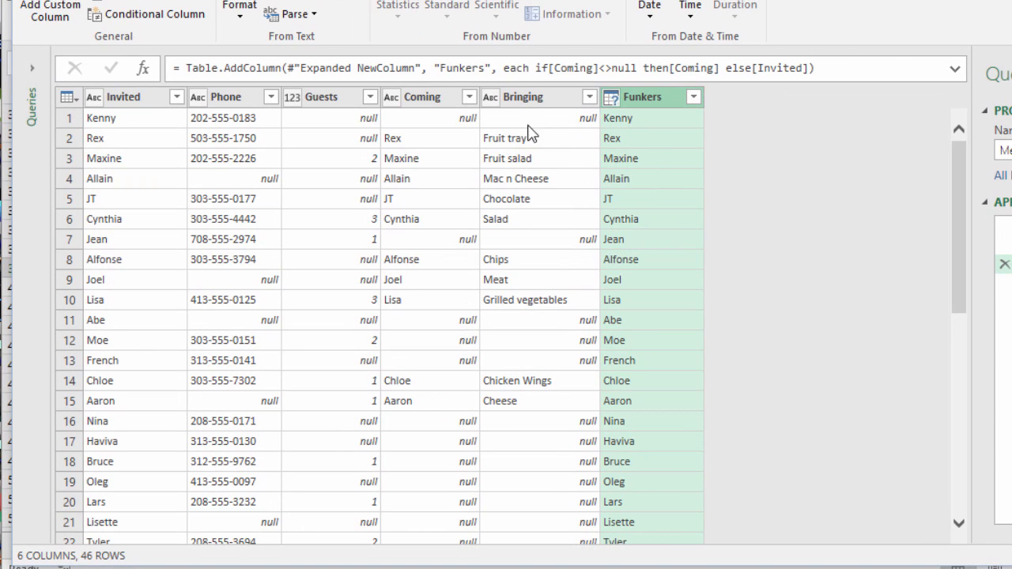
mouse_move(436, 128)
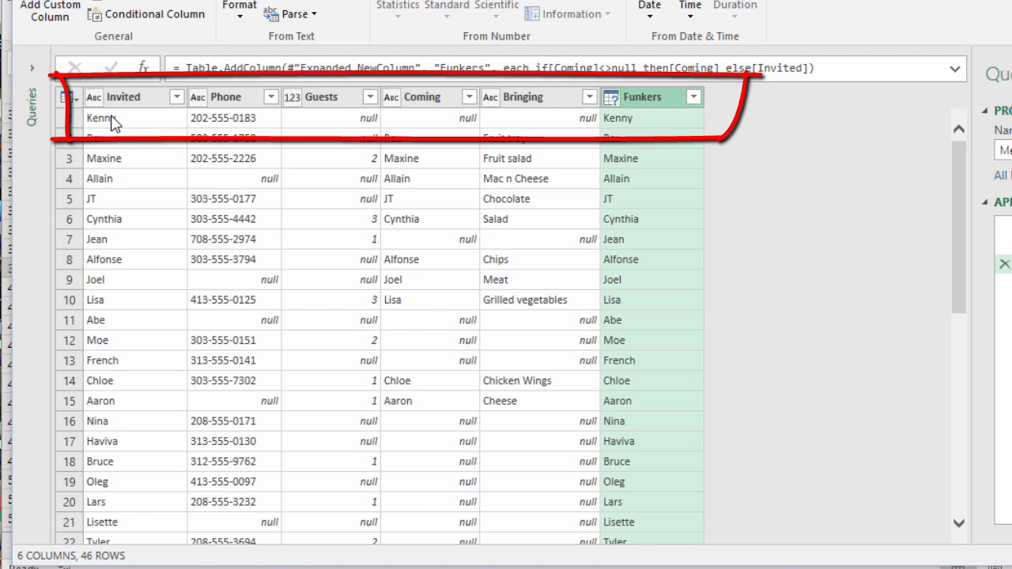
mouse_move(547, 149)
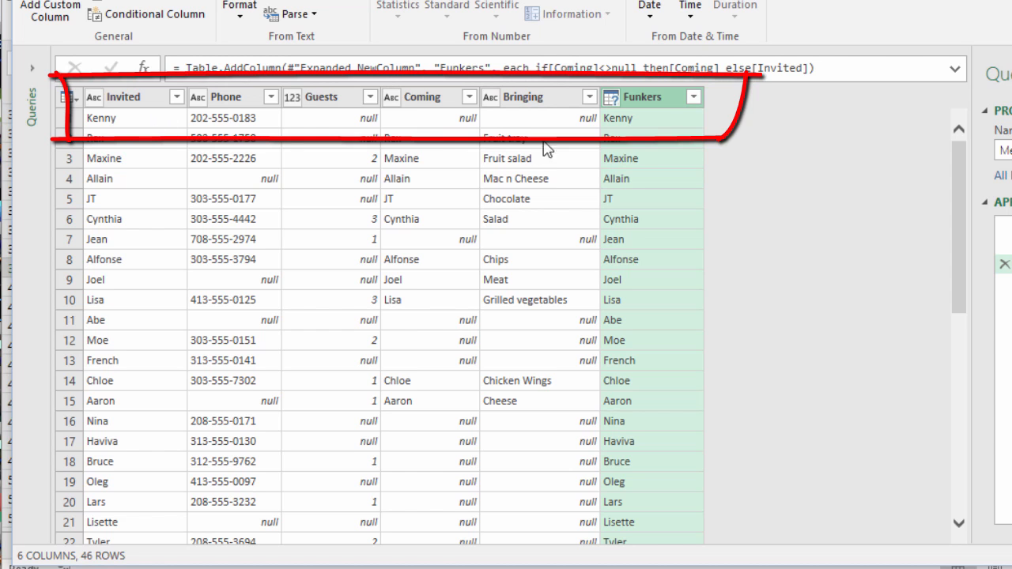
mouse_move(667, 405)
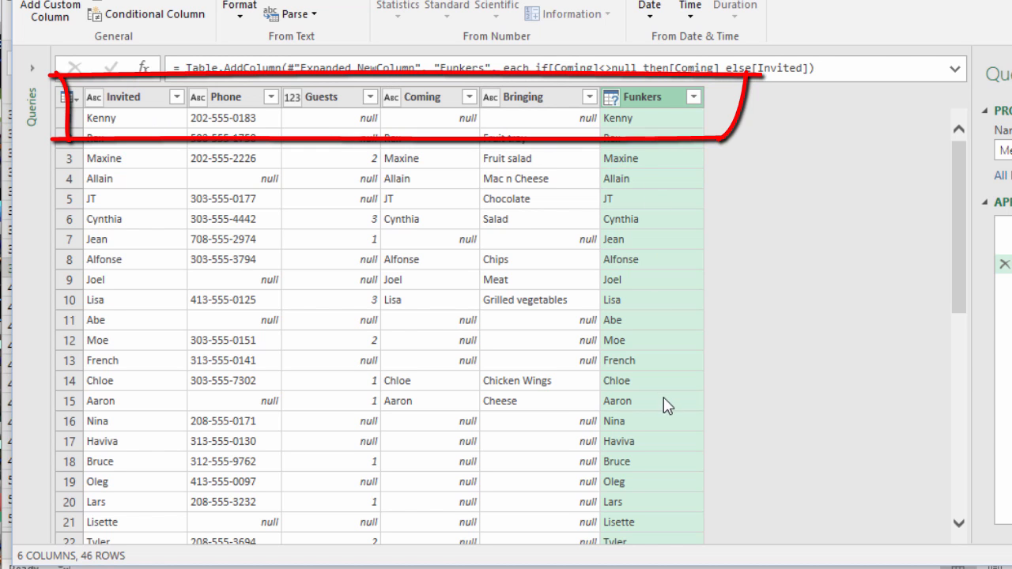
Step: Scroll the query preview to check Funkers is filled for all 46 rows
scroll(down, 3)
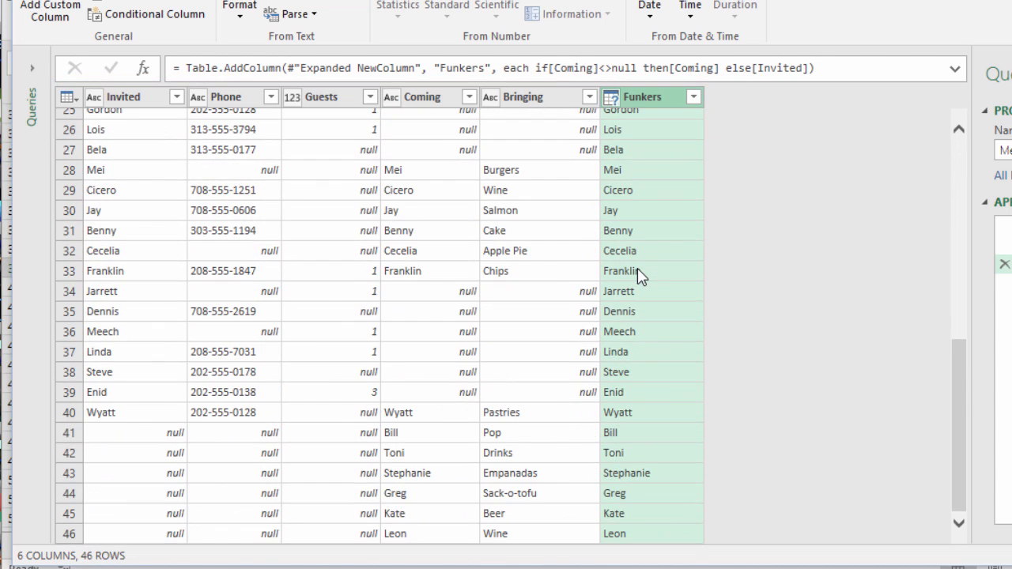
mouse_move(651, 459)
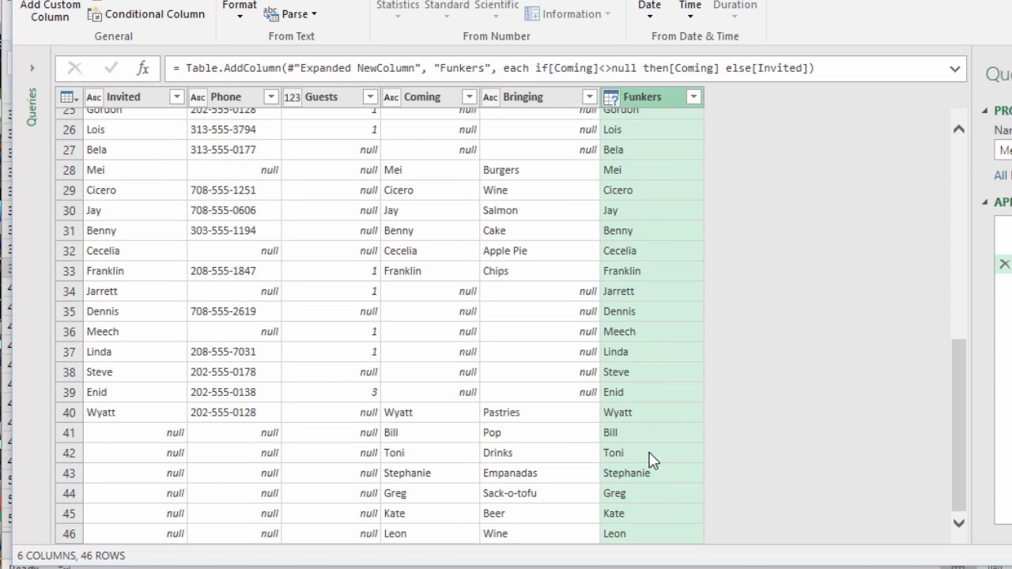
mouse_move(640, 461)
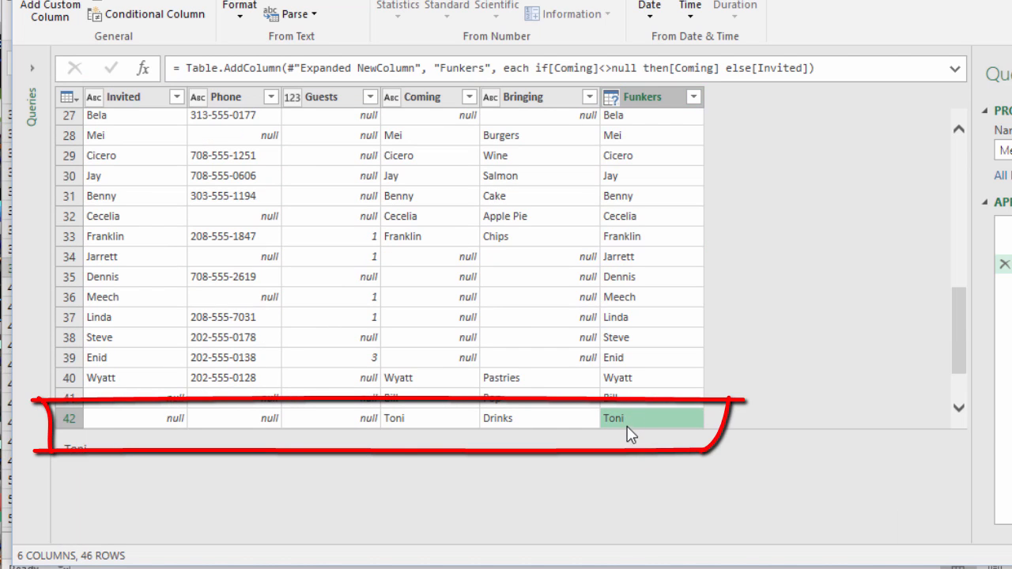
mouse_move(625, 426)
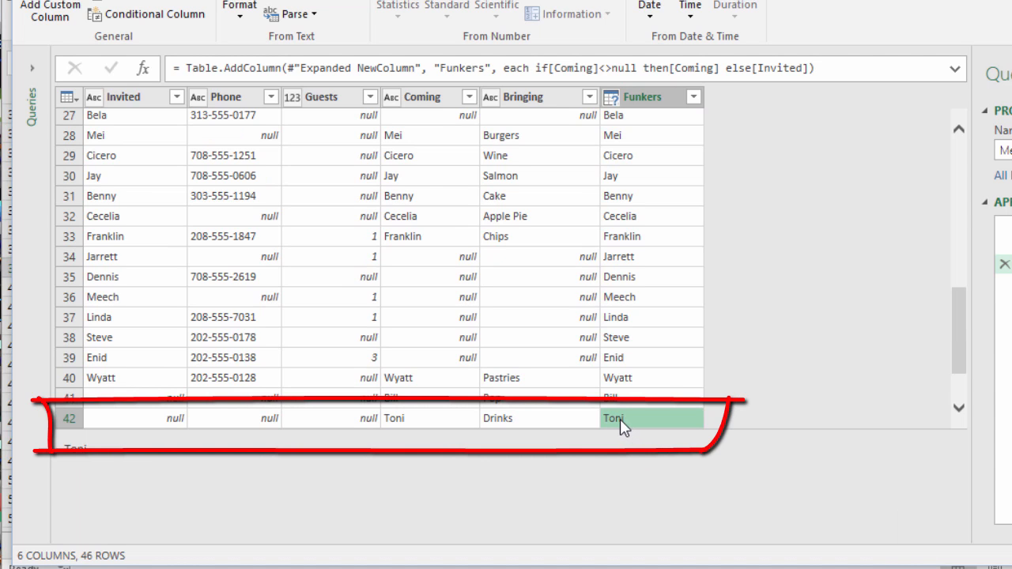
mouse_move(440, 436)
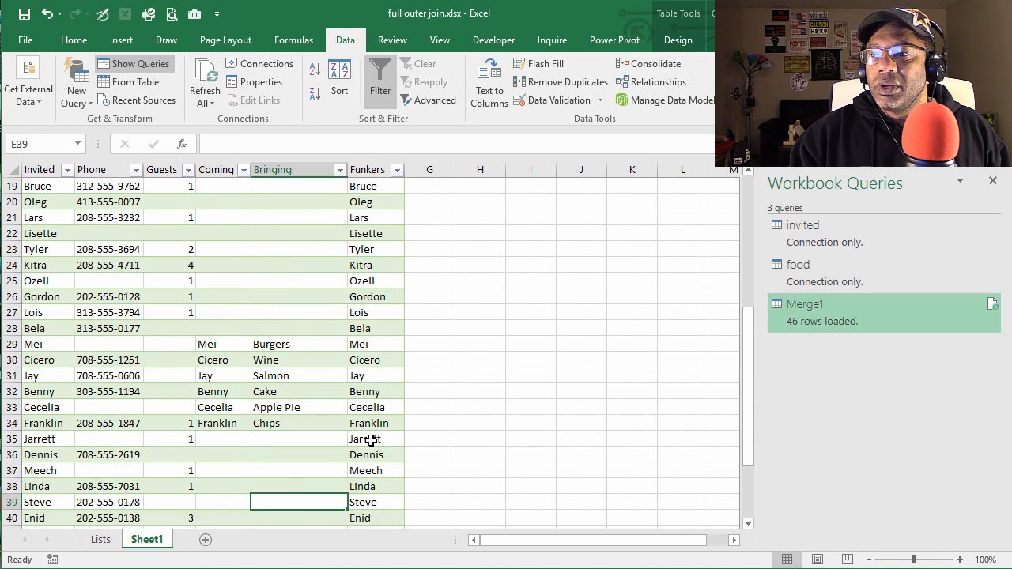
scroll(down, 3)
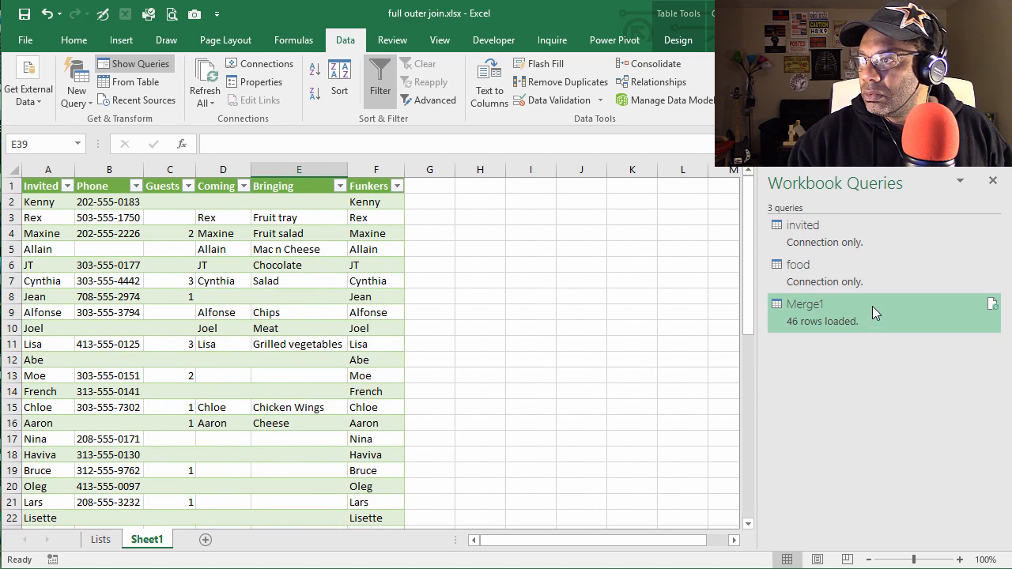
Step: Edit Merge1 again and set the Funkers column's data type to Text
click(804, 304)
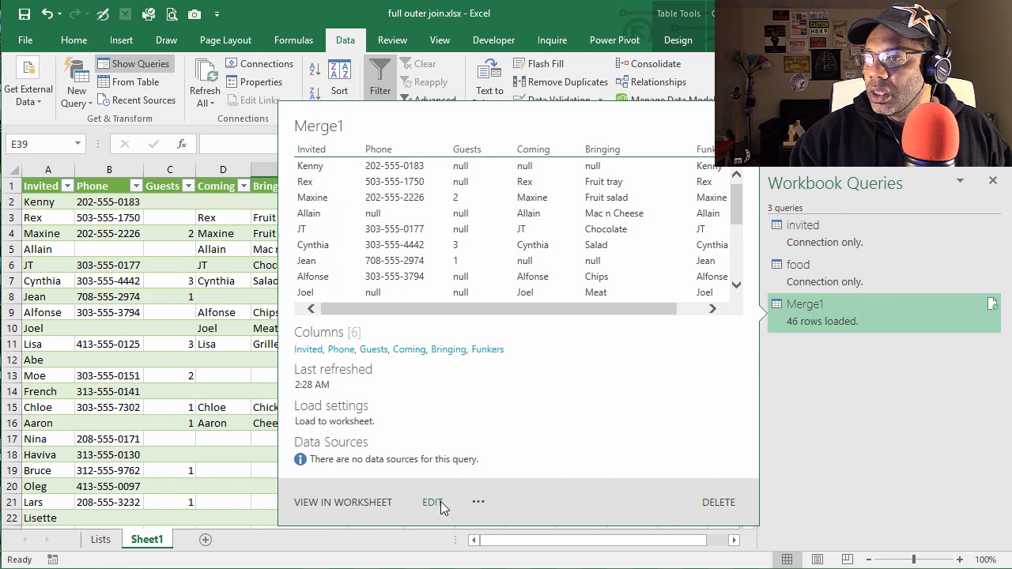
click(431, 503)
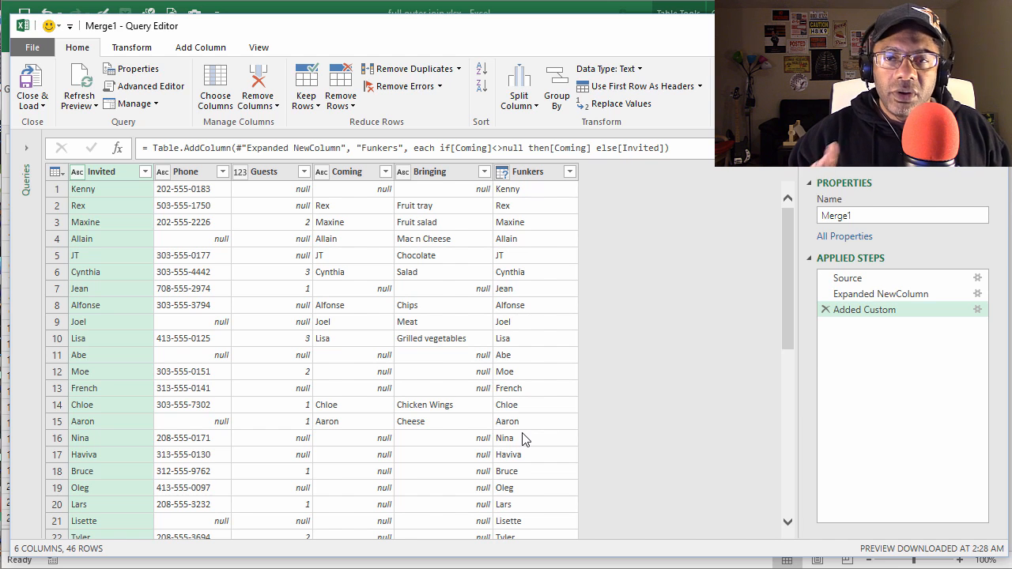
mouse_move(538, 389)
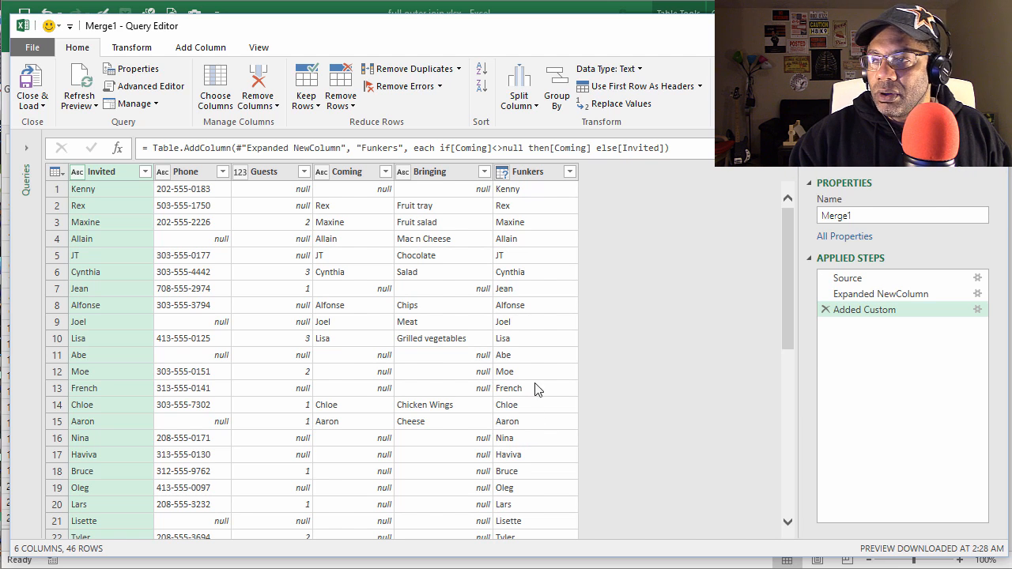
click(528, 171)
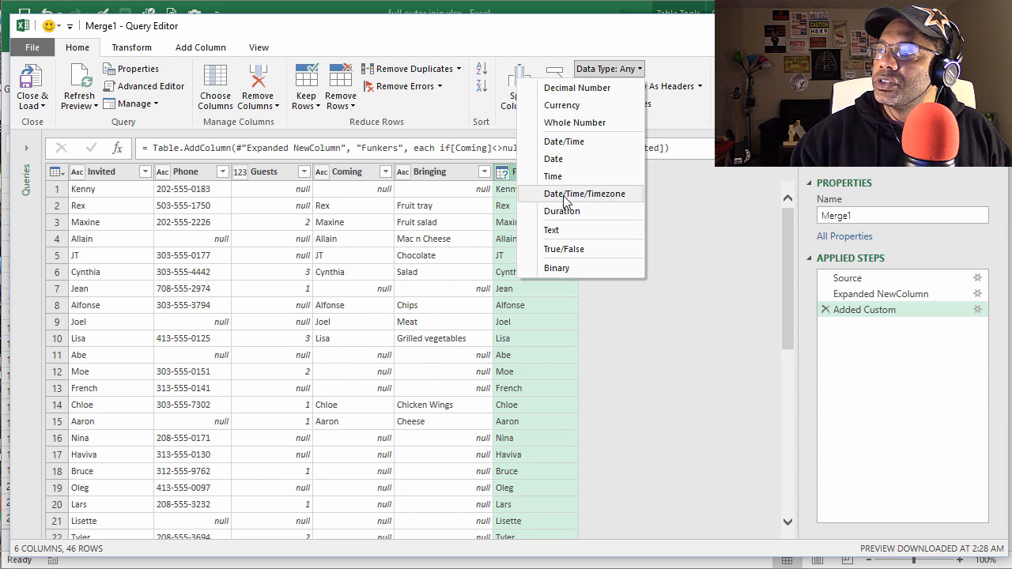
click(550, 229)
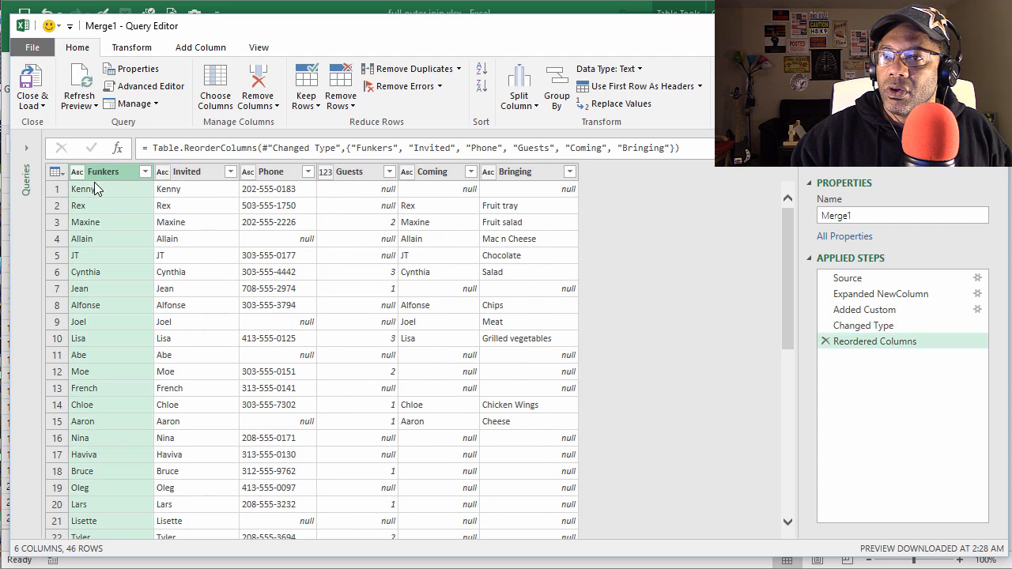
click(199, 47)
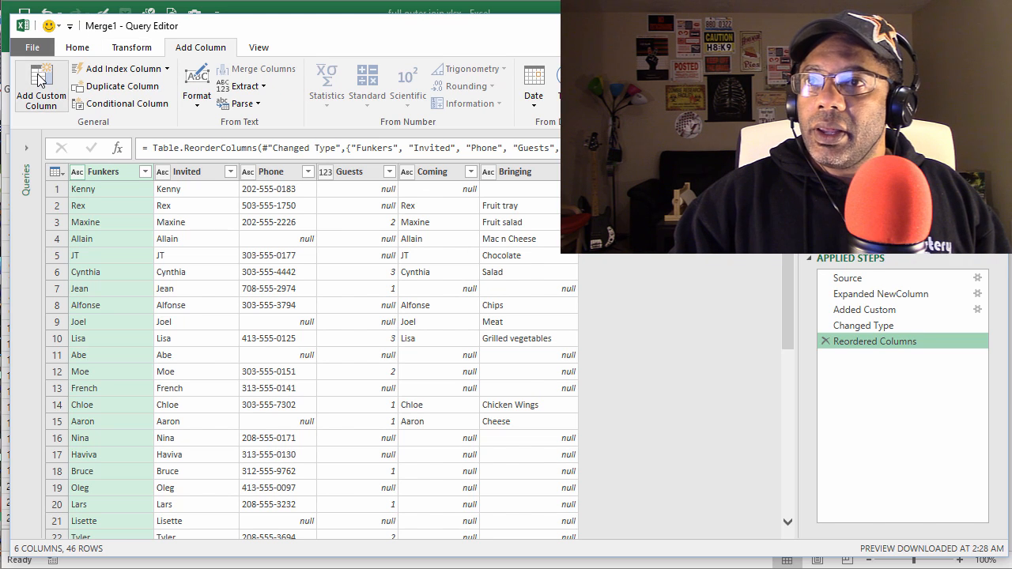
Step: Create custom column New with formula if [Invited]=null then "x" else null
click(41, 87)
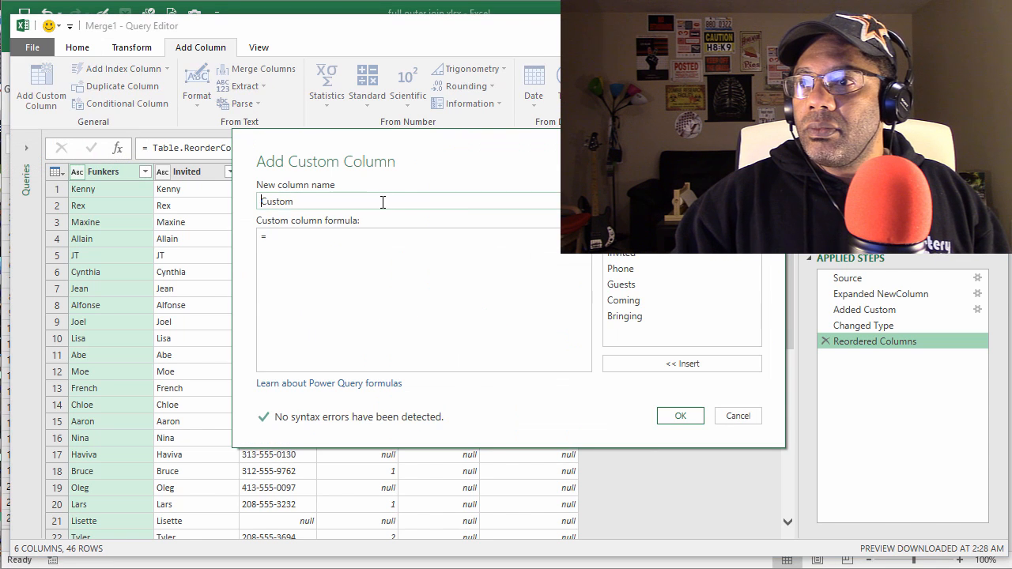
text(New)
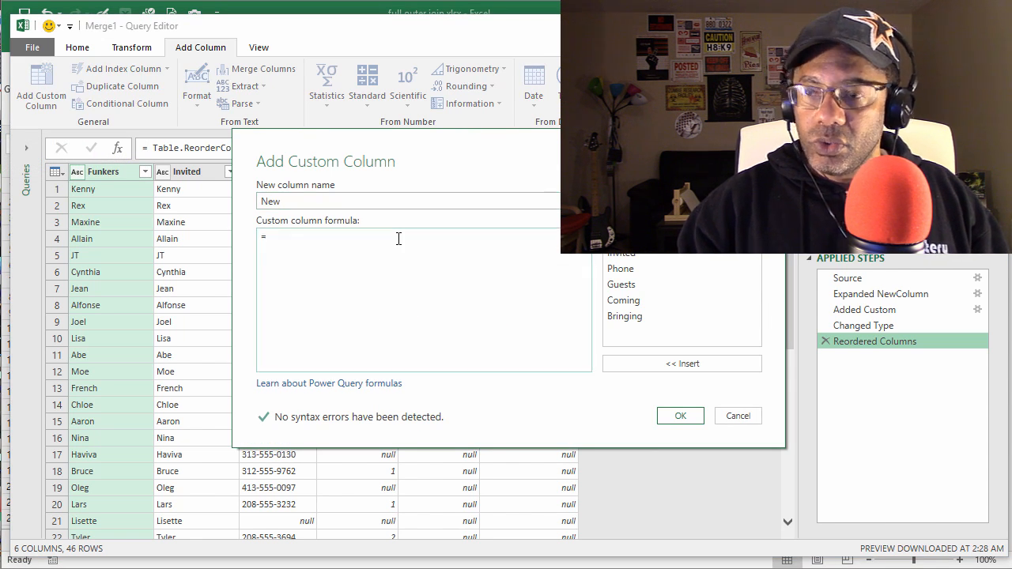
text(if)
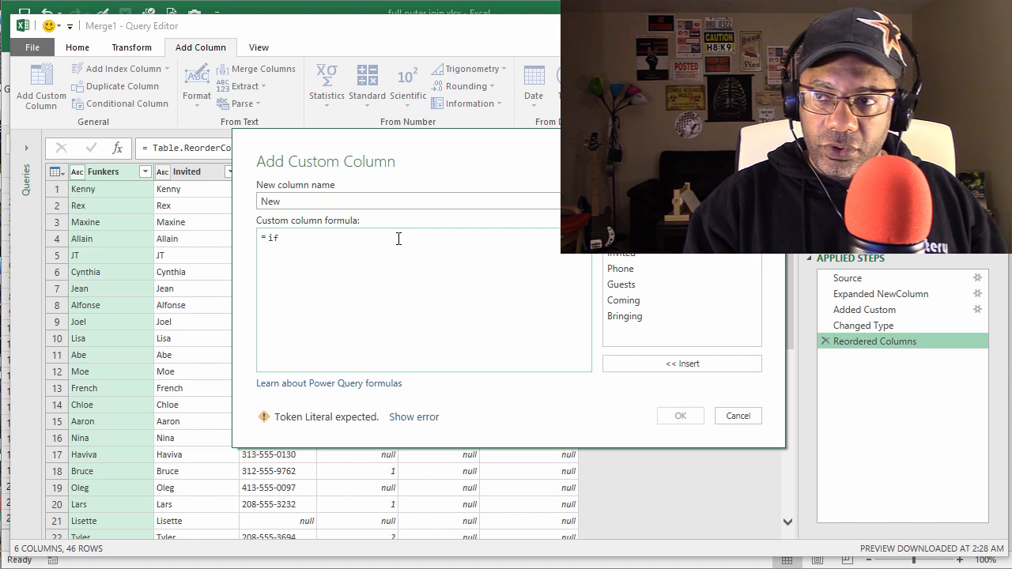
mouse_move(528, 275)
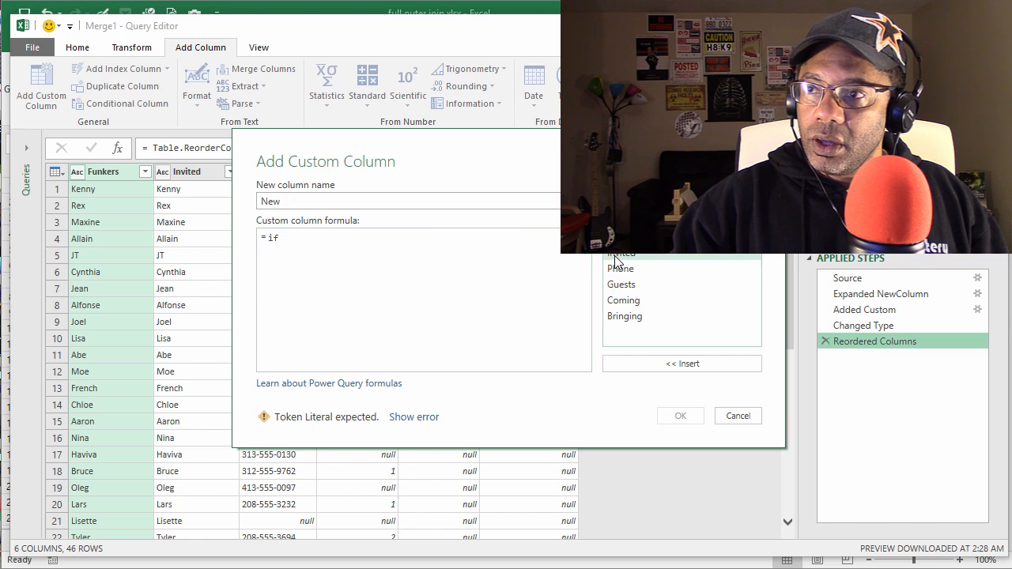
text([Invited])
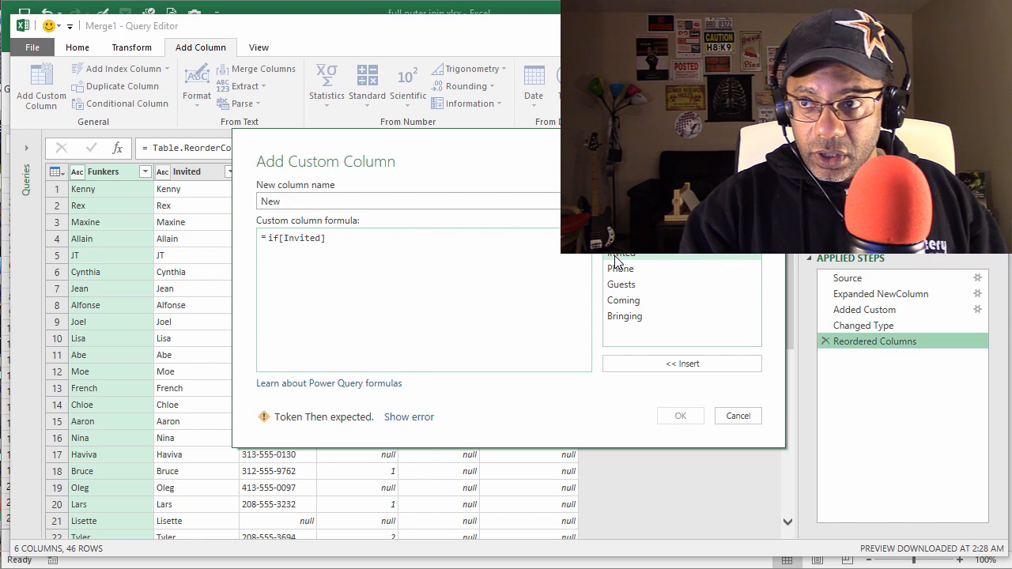
text(=n)
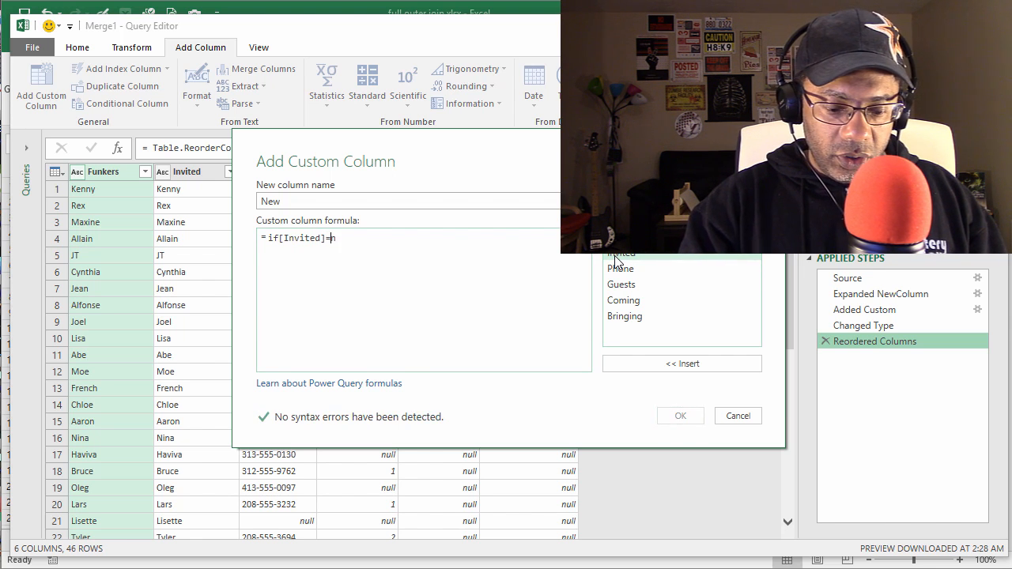
text(ull)
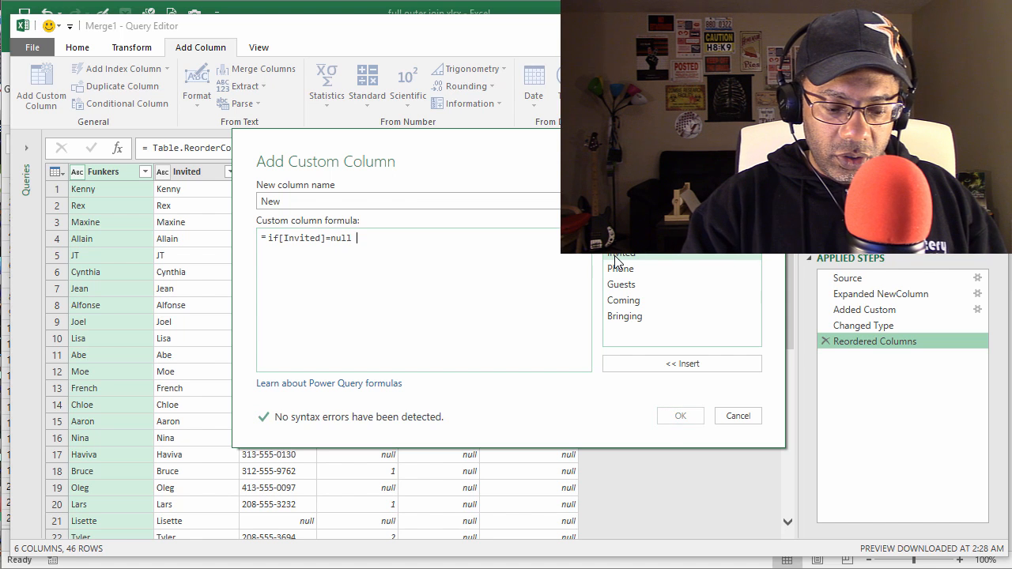
text(then)
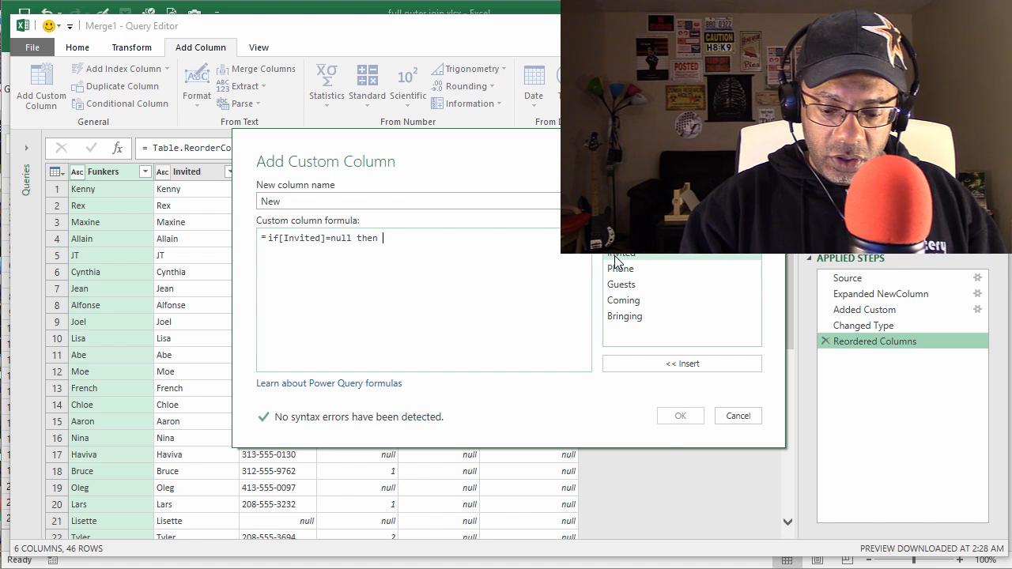
text("x")
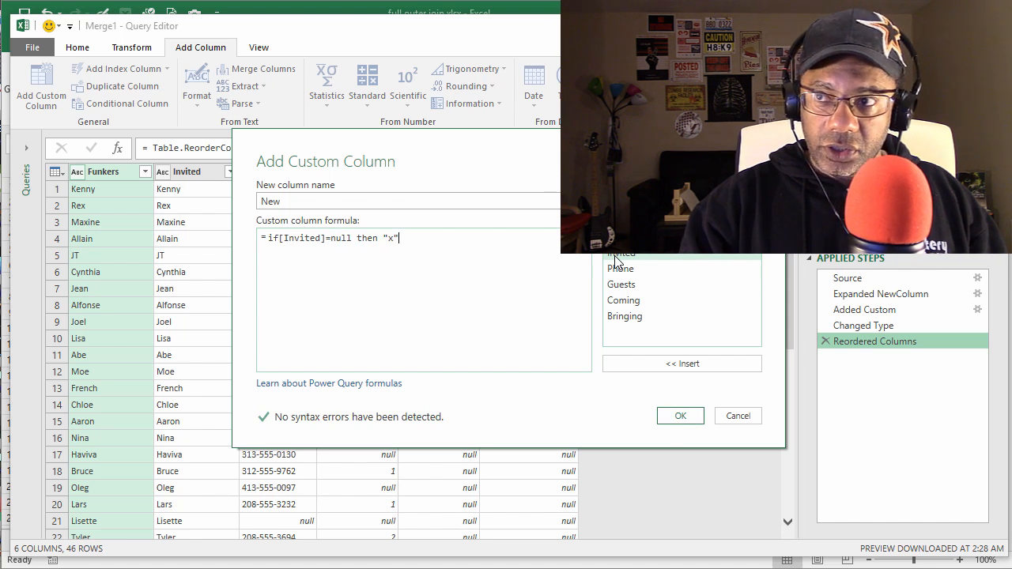
text(else)
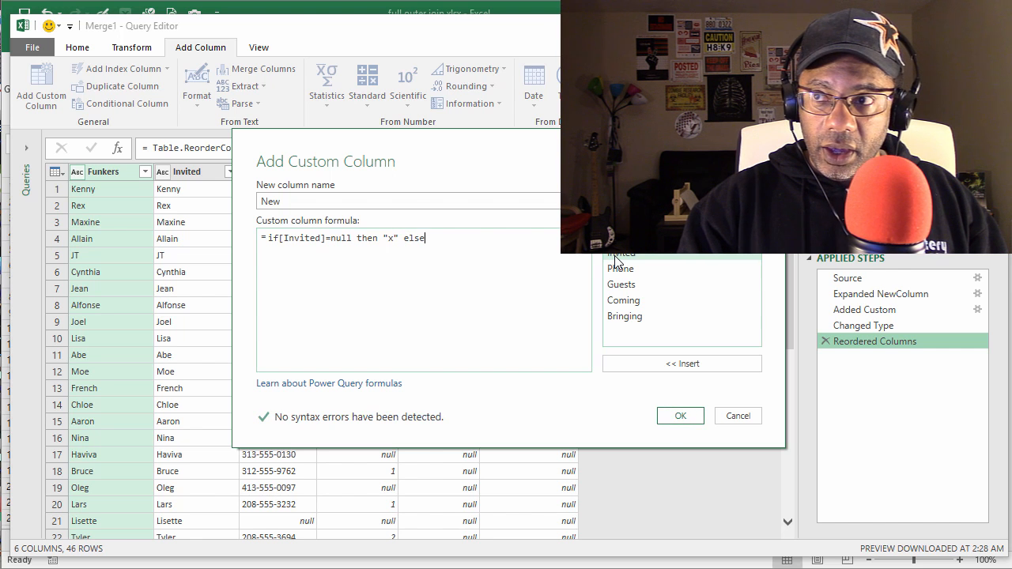
text(null)
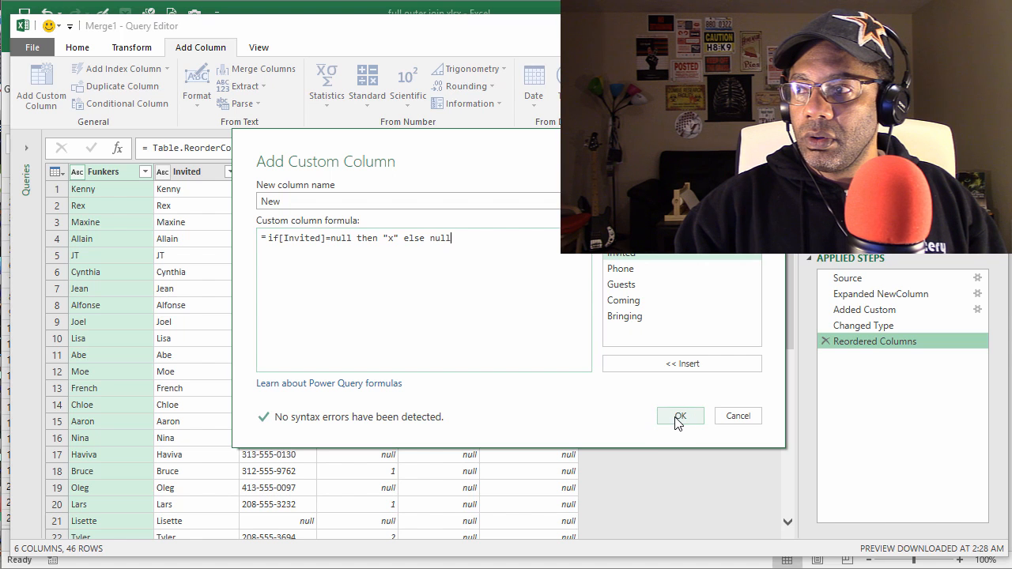
click(680, 415)
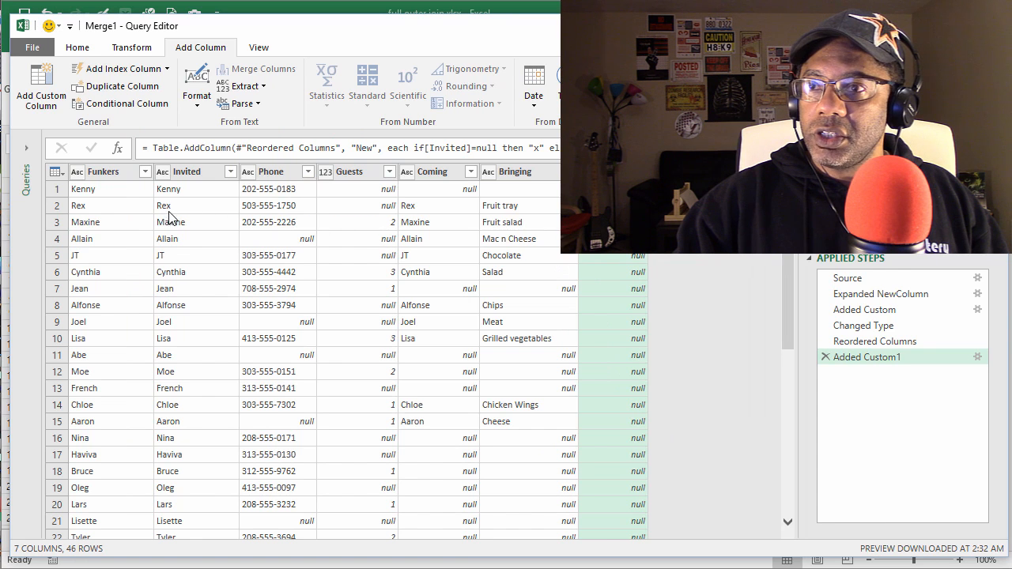
mouse_move(420, 245)
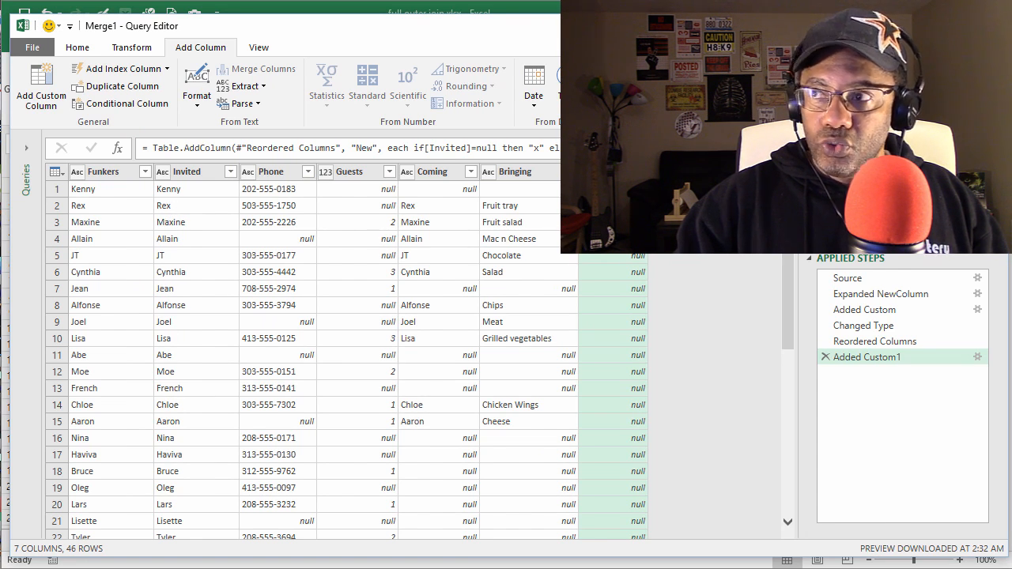
scroll(down, 3)
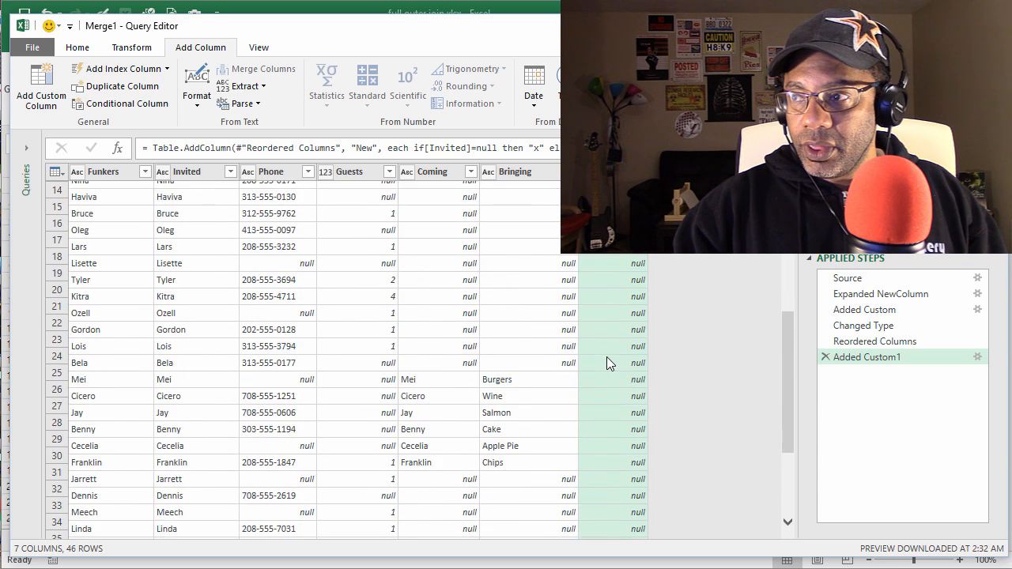
scroll(down, 3)
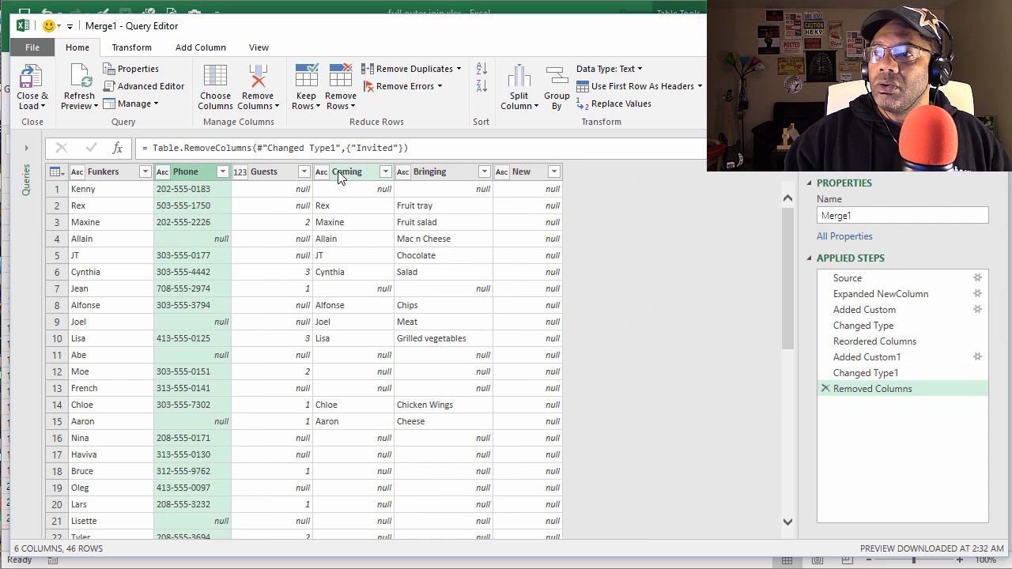
Step: Remove the Coming column and Close & Load the five-column result onto Sheet1
right_click(348, 171)
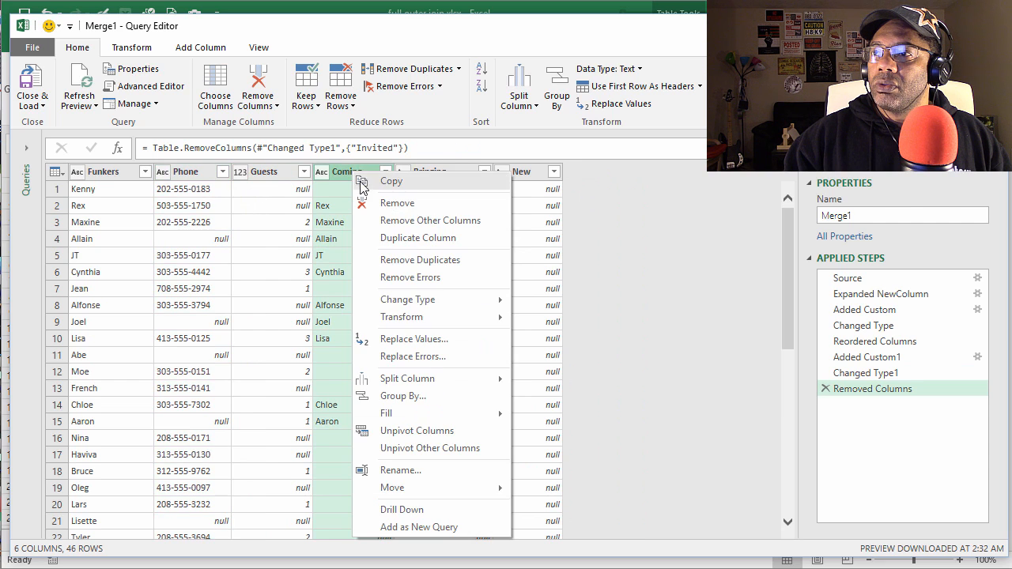
mouse_move(389, 209)
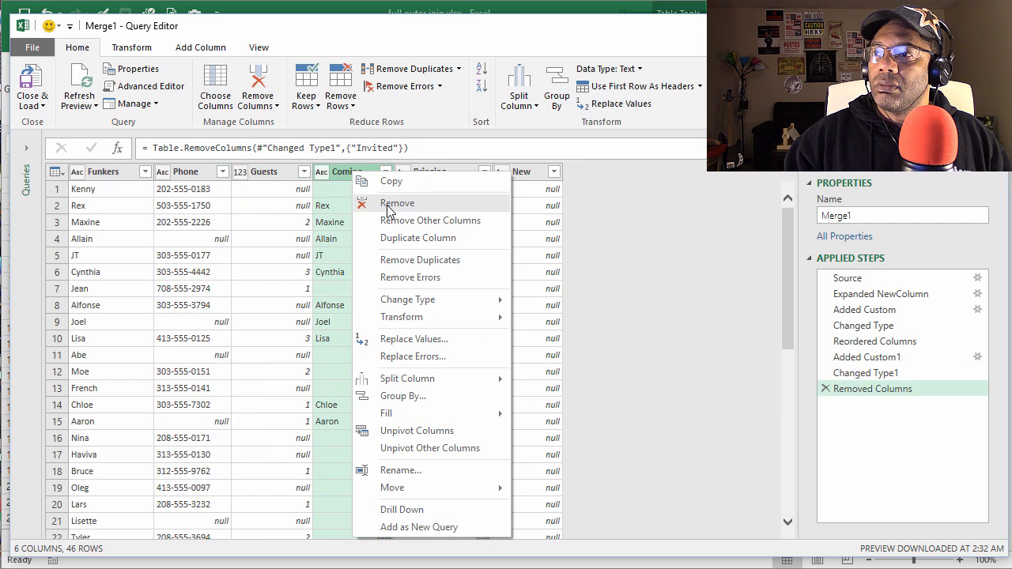
click(397, 203)
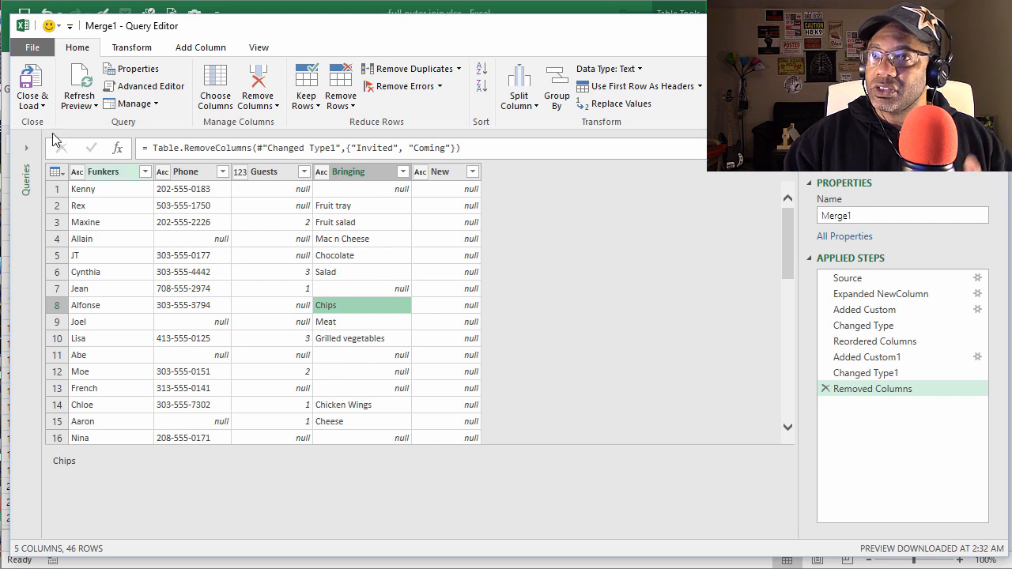
click(32, 82)
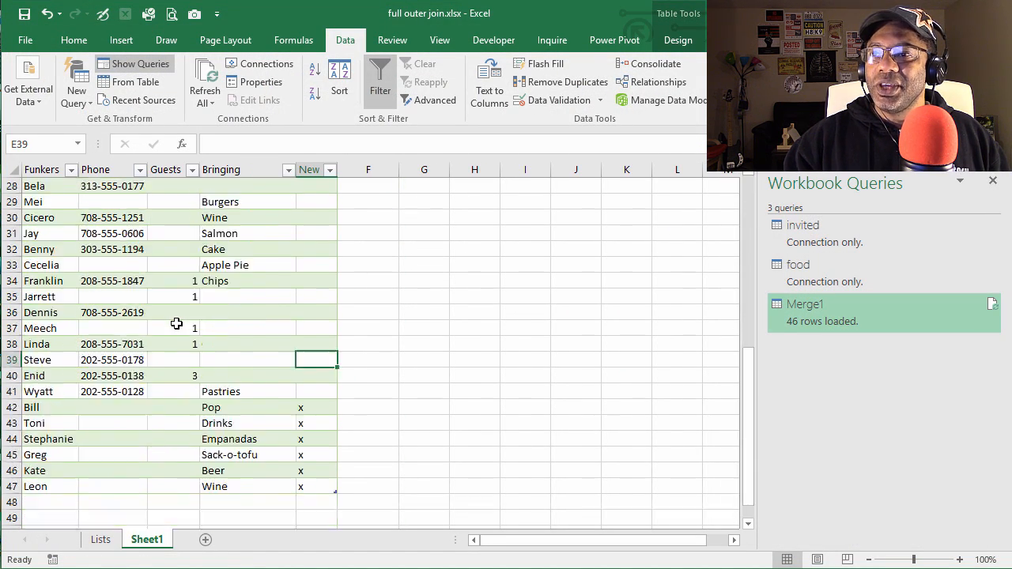
scroll(down, 3)
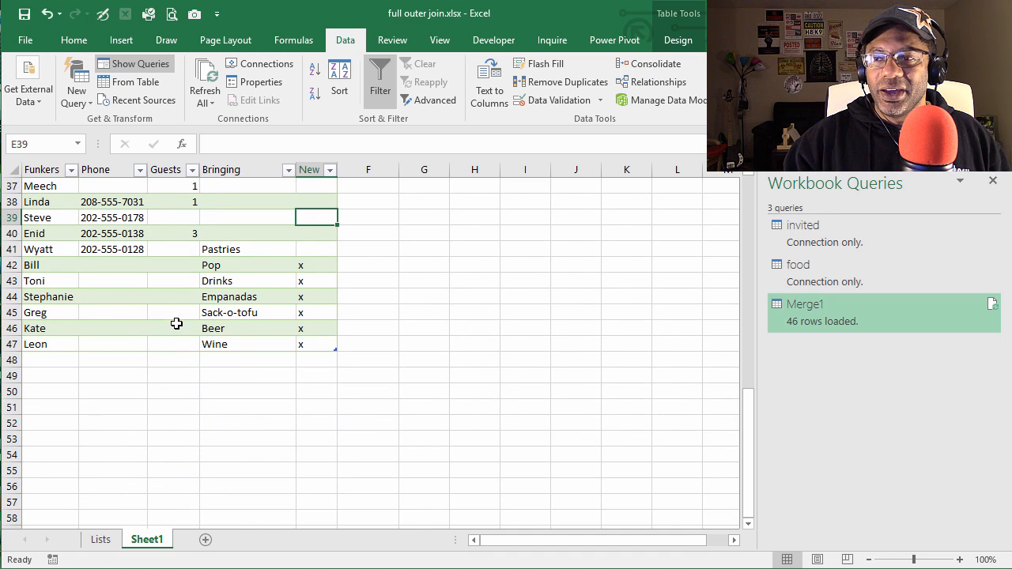
scroll(up, 3)
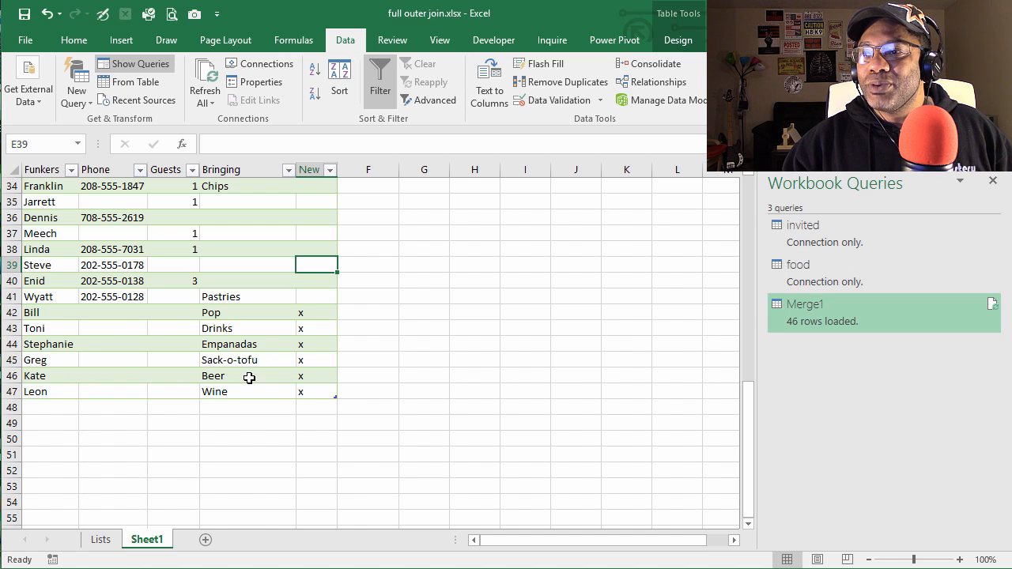
click(317, 376)
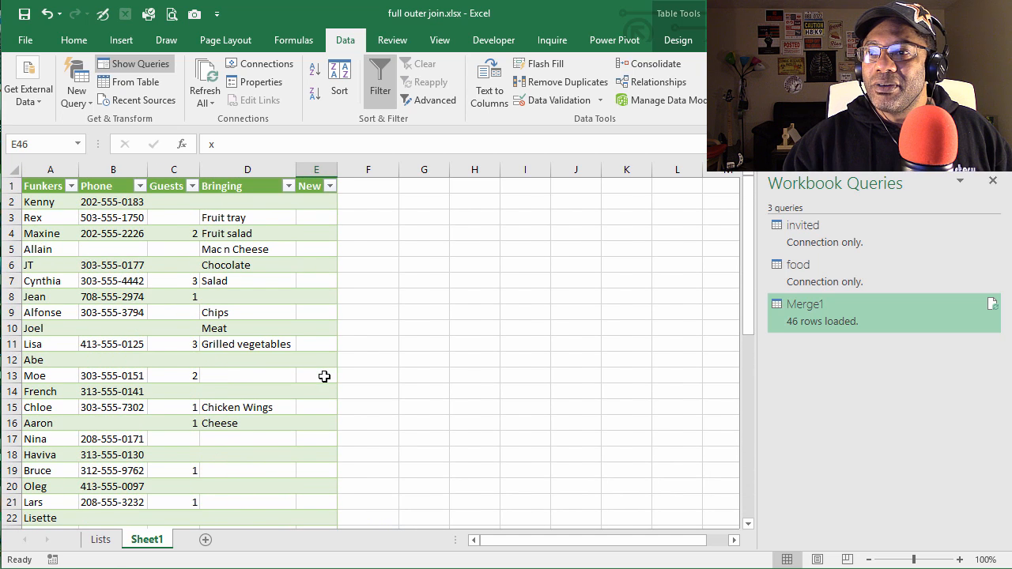
click(247, 328)
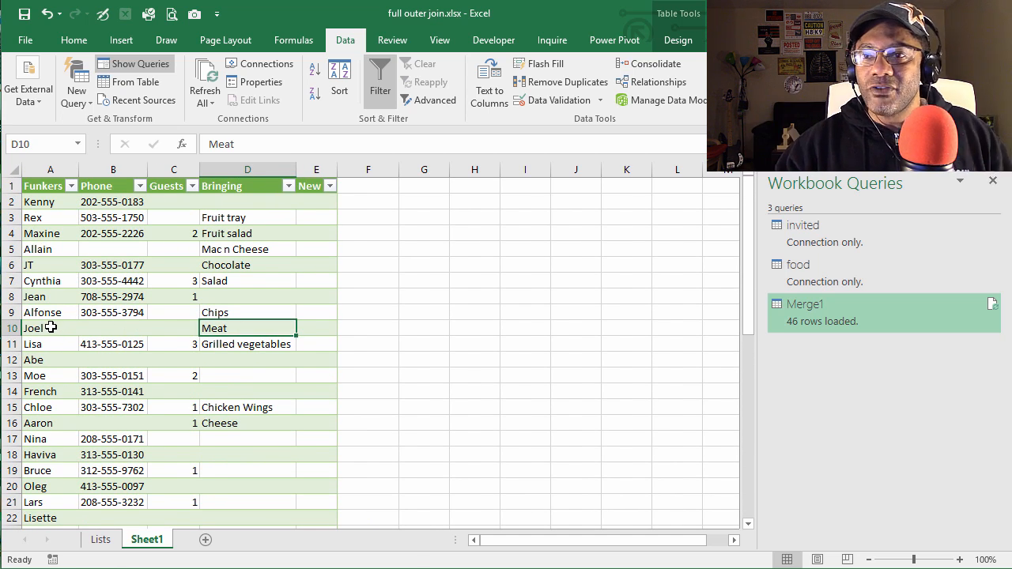
click(50, 327)
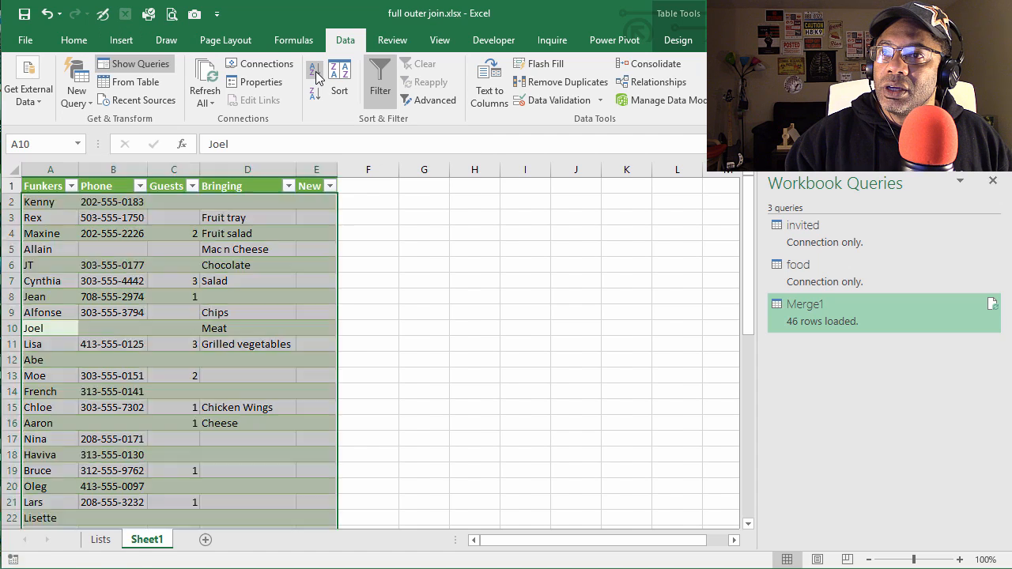
Step: Sort the table A to Z by Funkers name, then return to the Lists sheet
click(313, 69)
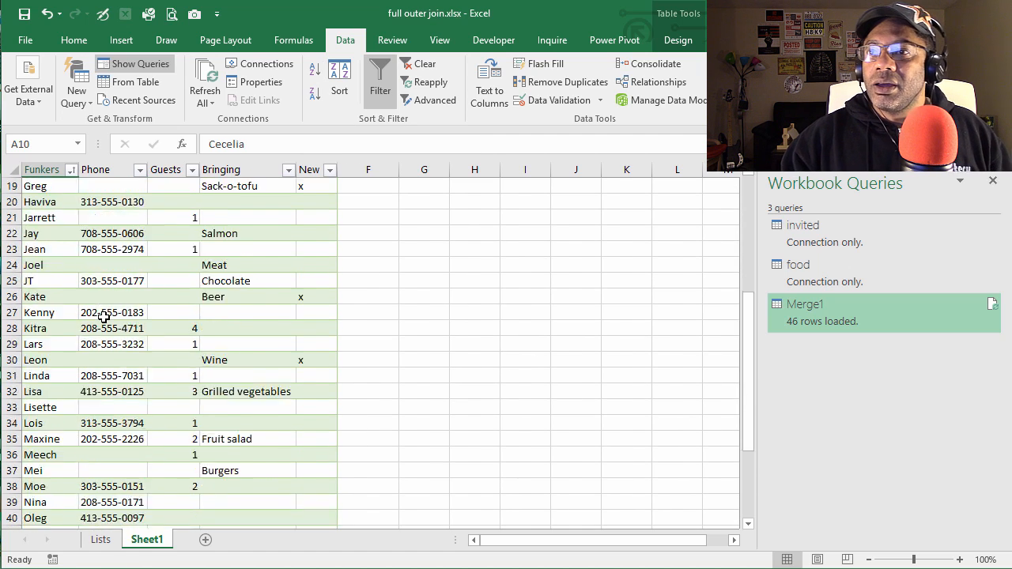
scroll(down, 3)
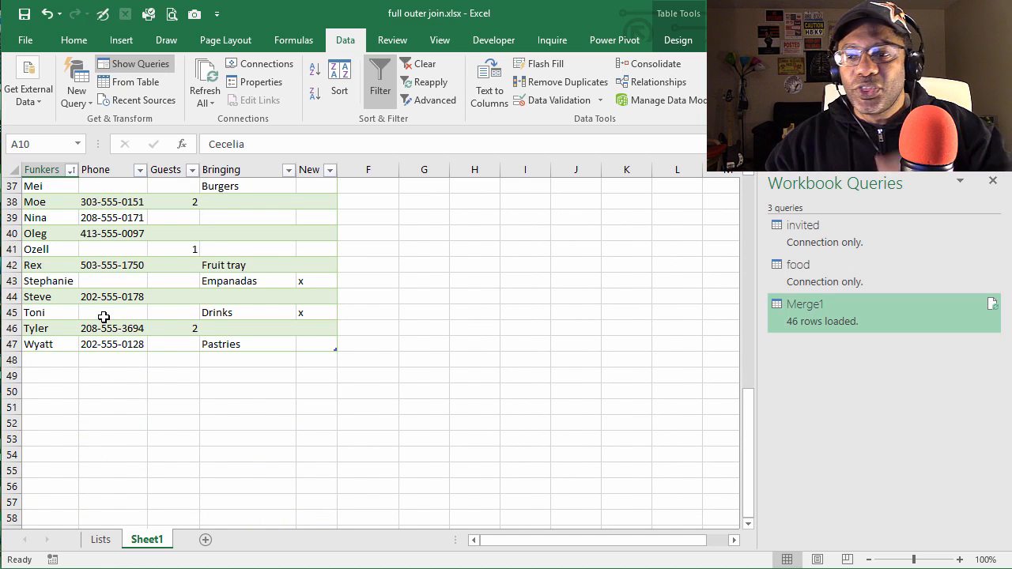
click(101, 539)
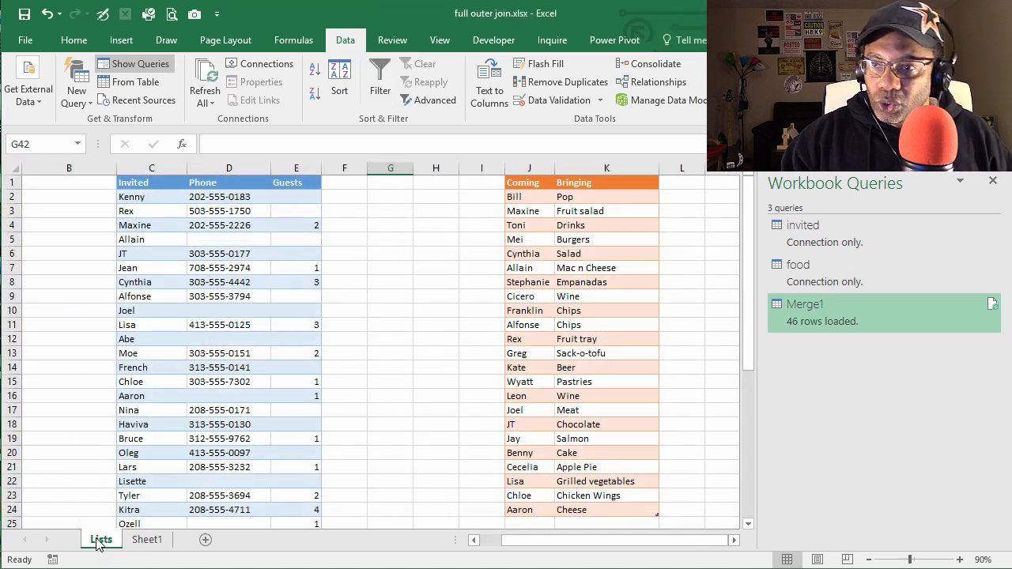
Step: Select the empty rows below the Coming list to add Lloyd, Mario, Annie and Rickey
scroll(down, 3)
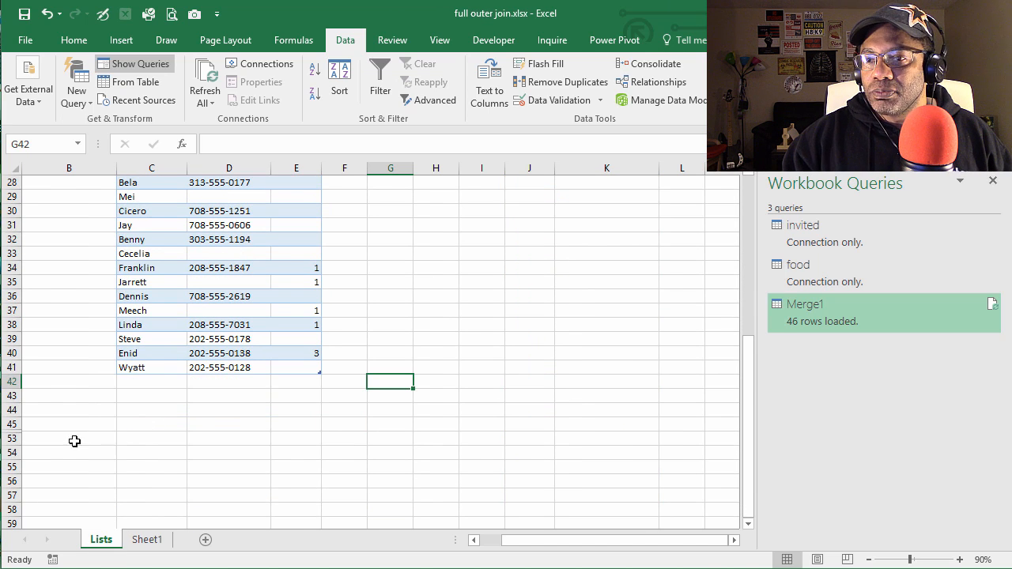
drag(11, 424, 11, 453)
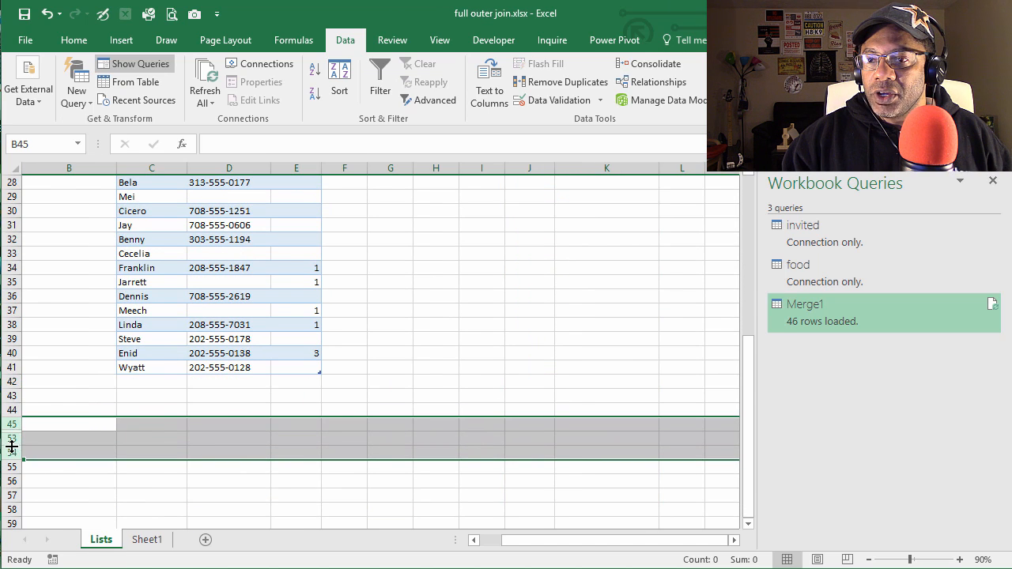
right_click(11, 440)
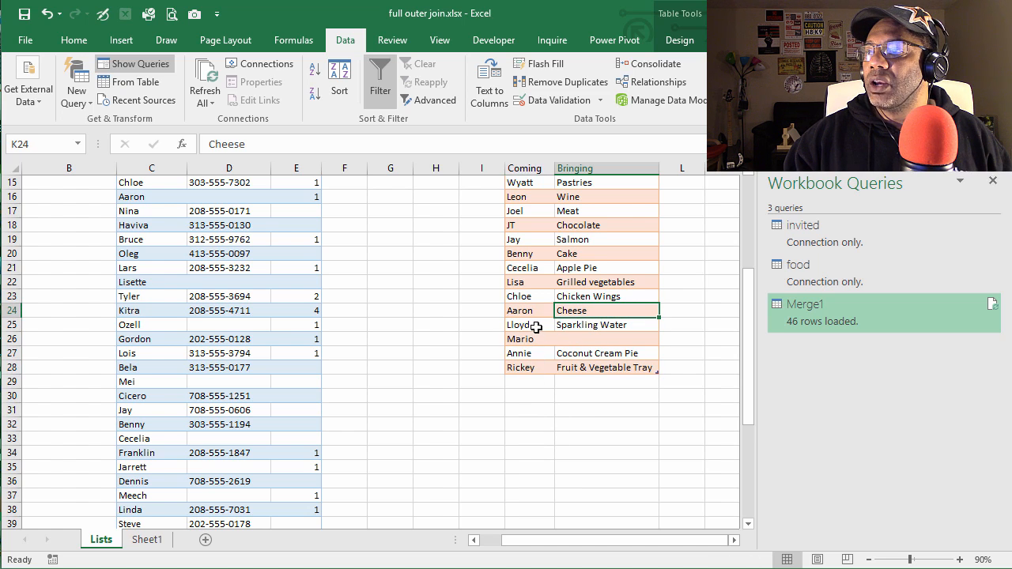
mouse_move(534, 370)
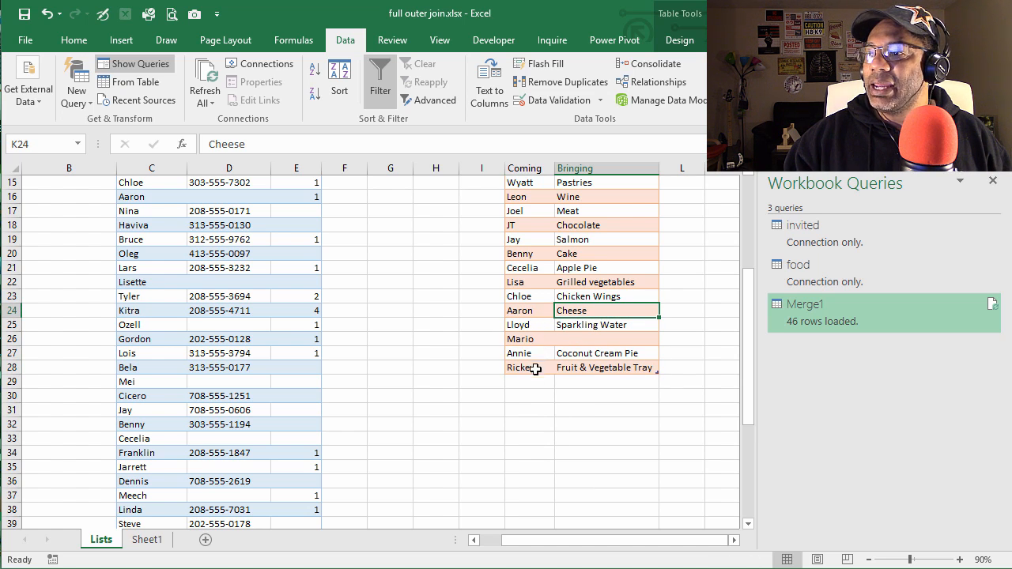
mouse_move(499, 480)
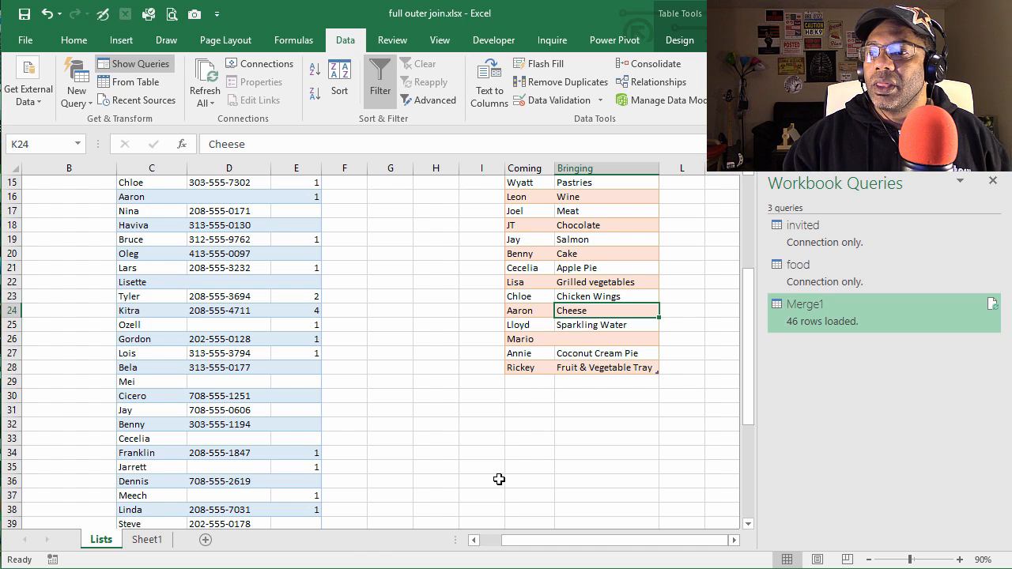
mouse_move(677, 394)
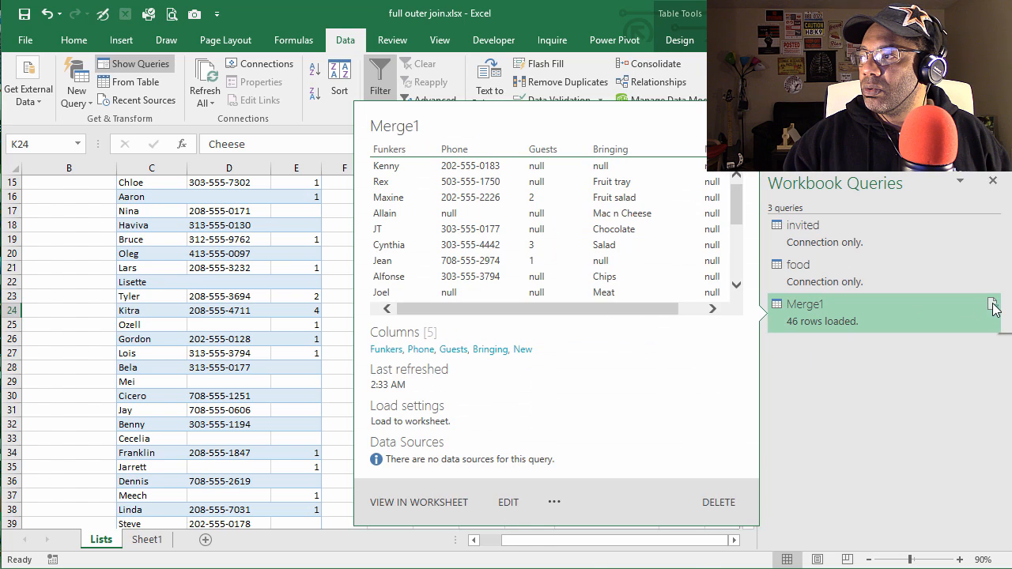
Step: Refresh Merge1 so Sheet1 shows 50 rows with the new guests marked x
click(419, 503)
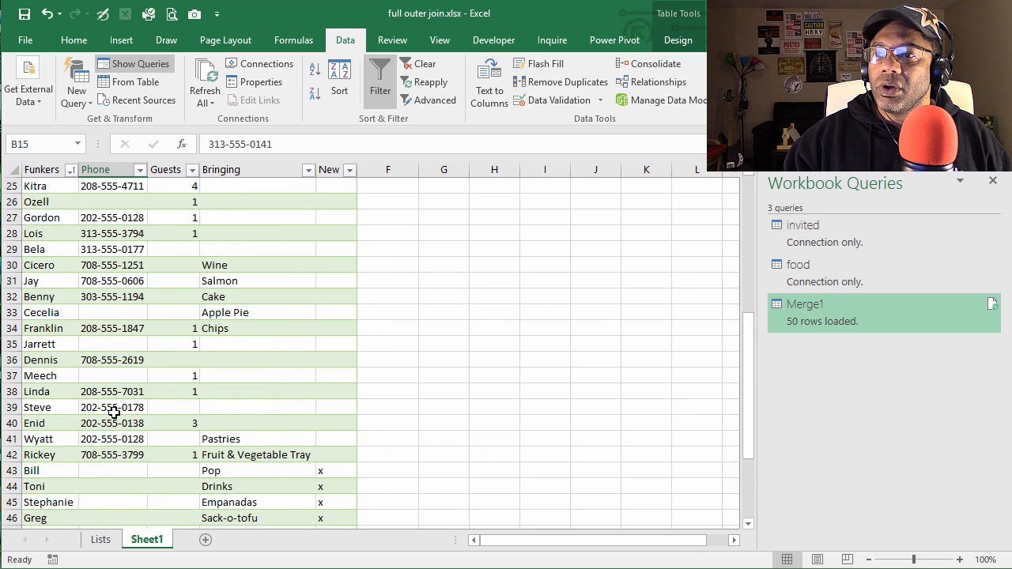
scroll(down, 3)
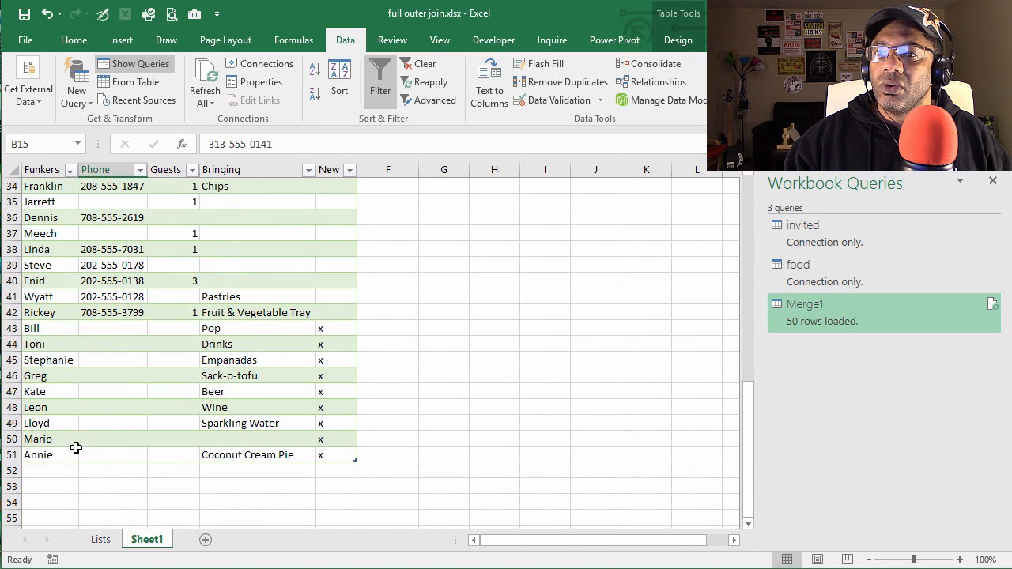
mouse_move(55, 453)
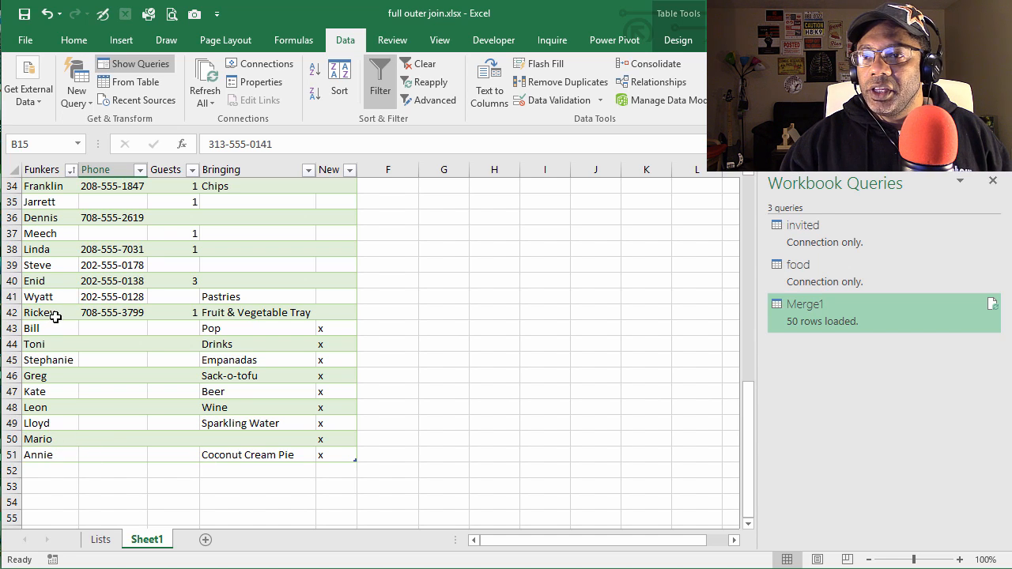
click(110, 313)
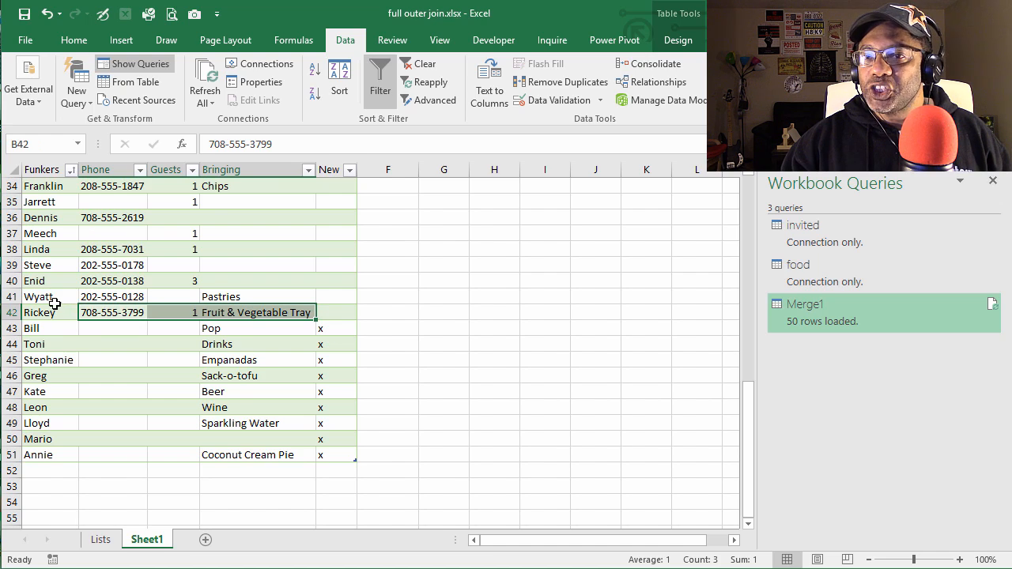